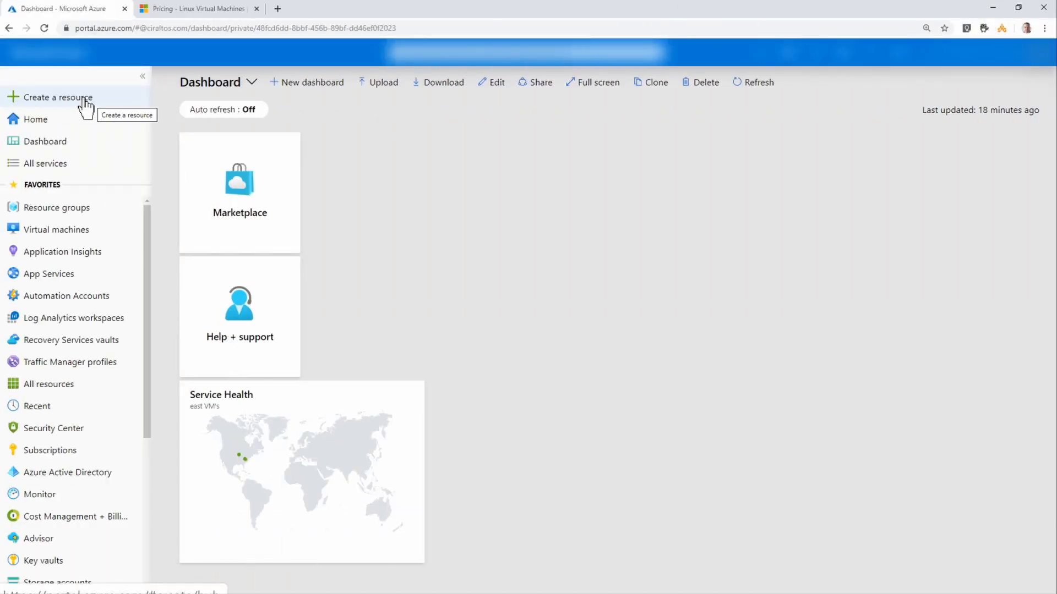
# Search the Marketplace for 'linux' and open the Canonical Ubuntu Server offer.
pyautogui.click(58, 97)
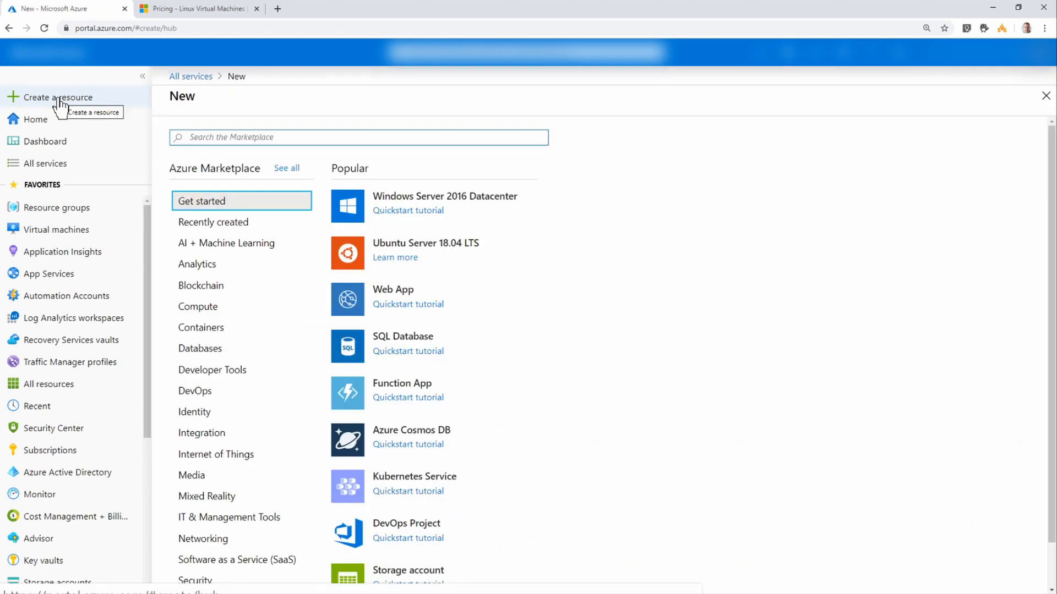
pyautogui.write('linux')
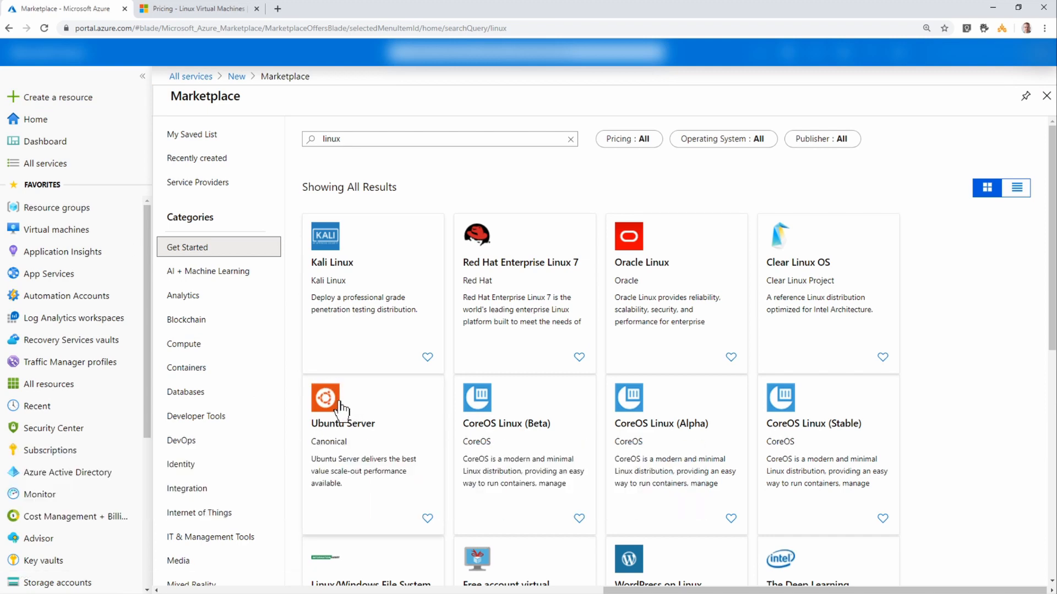
pyautogui.click(342, 405)
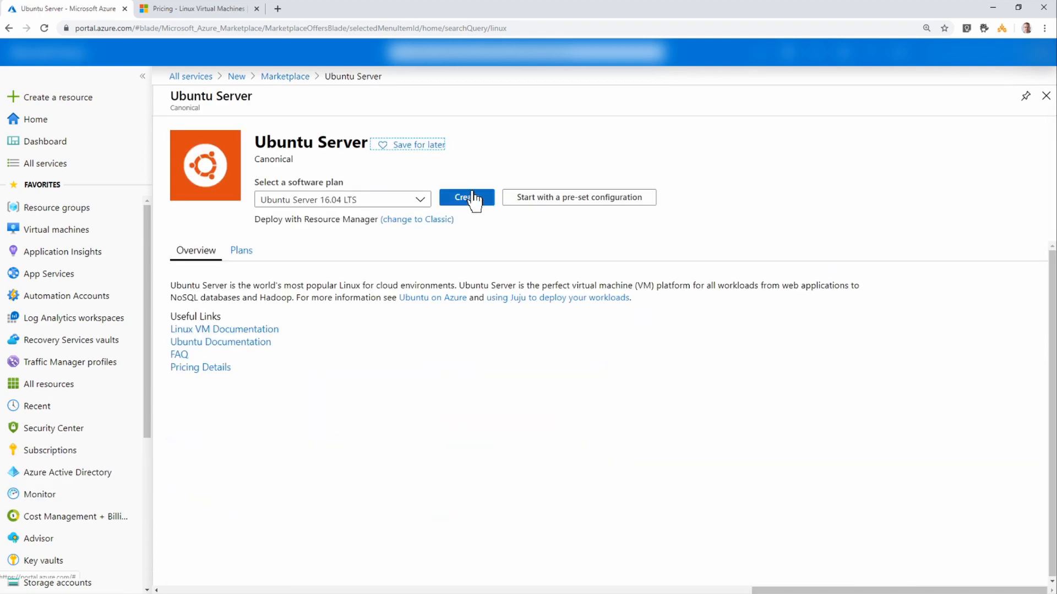
# Start a new Ubuntu Server VM in resource group SpottestRG.
pyautogui.click(466, 197)
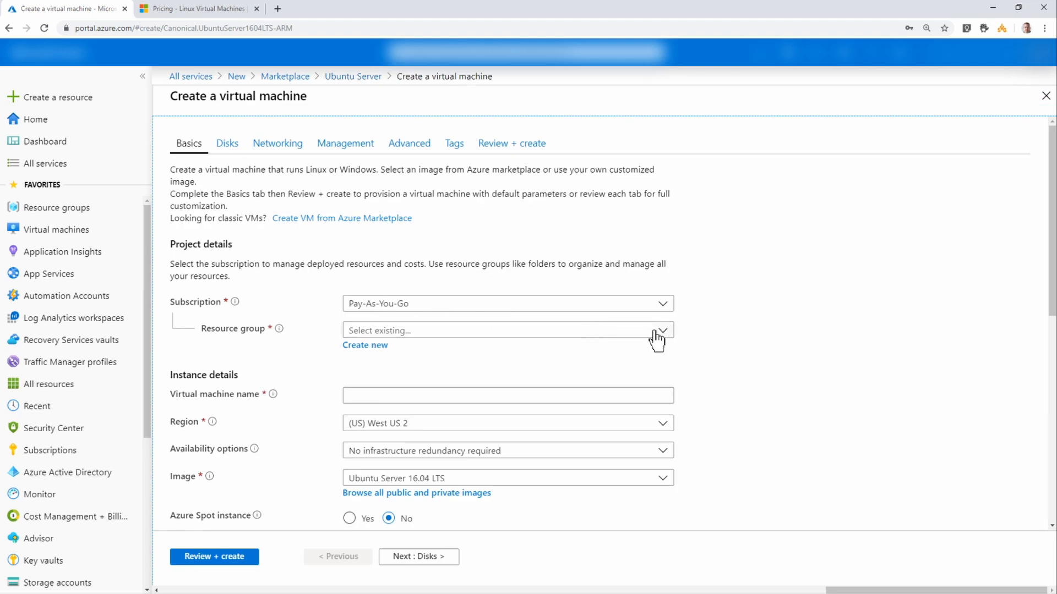
pyautogui.click(659, 331)
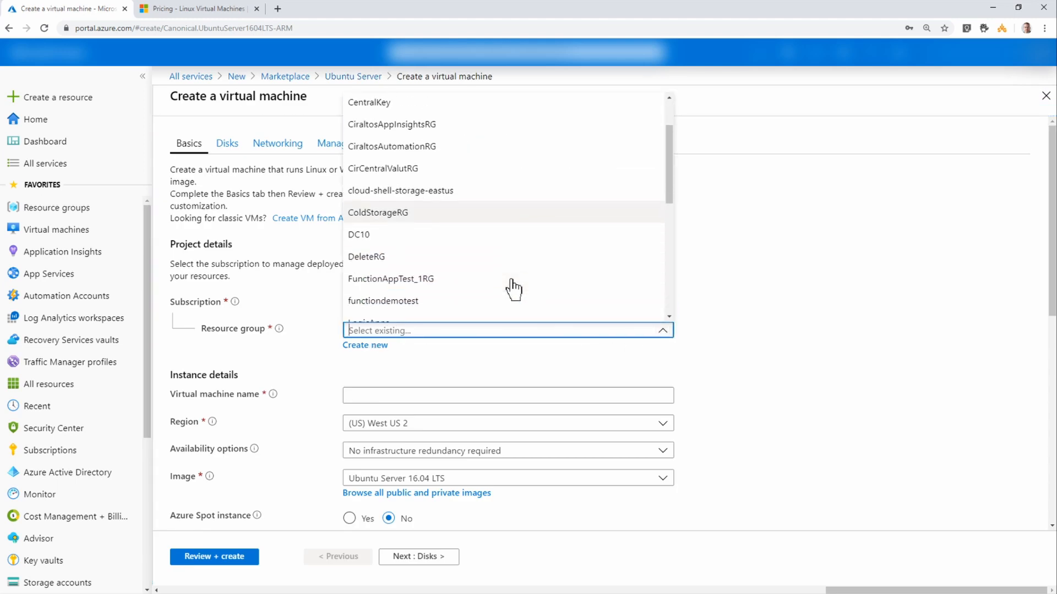
pyautogui.scroll(-3)
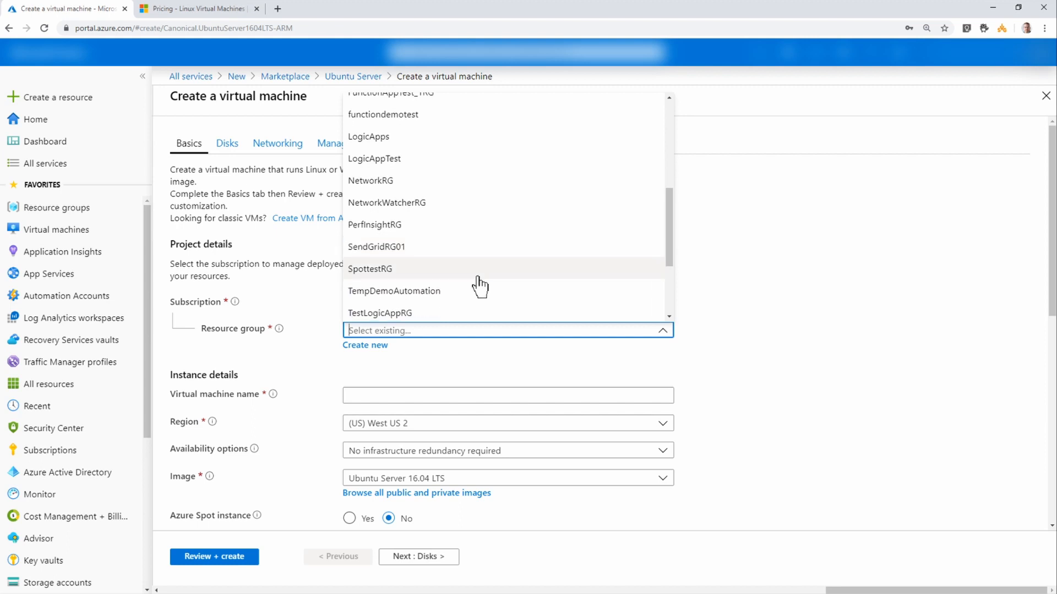
pyautogui.click(370, 269)
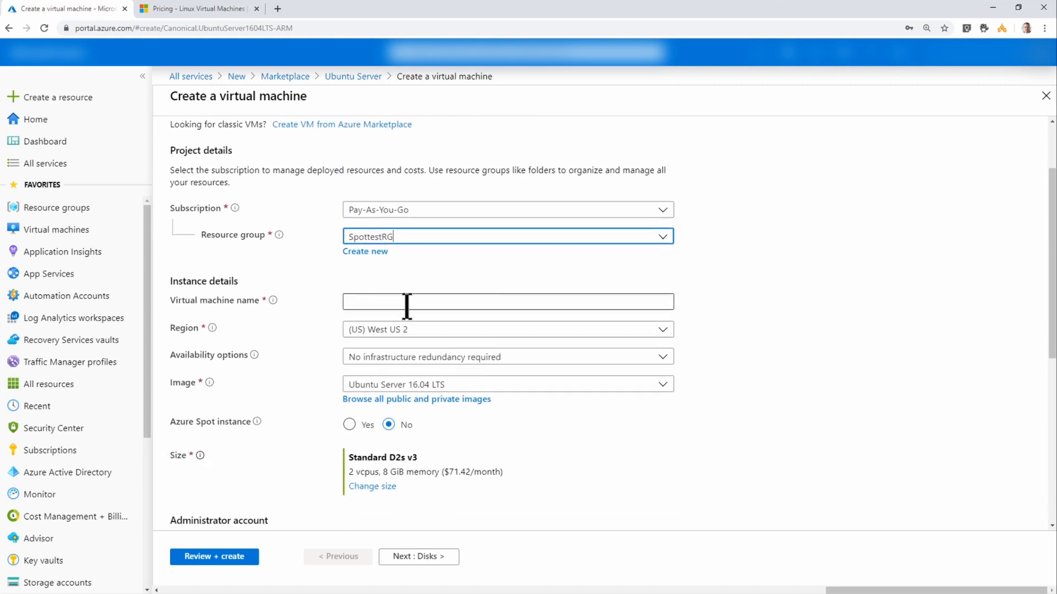
# Name the VM SpotTest and place it in (US) Central US.
pyautogui.write('S')
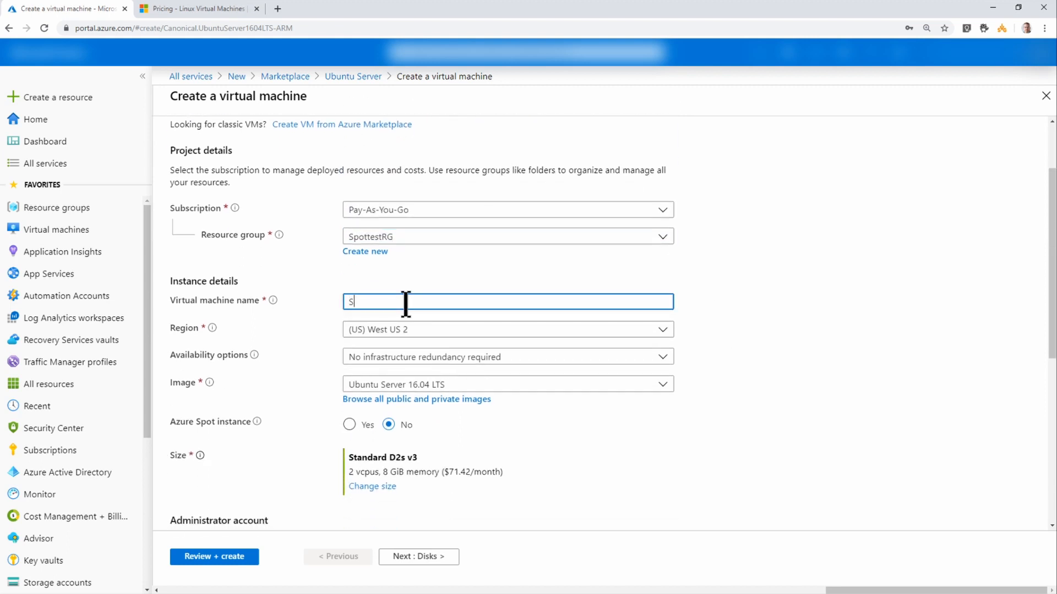
pyautogui.write('potTest')
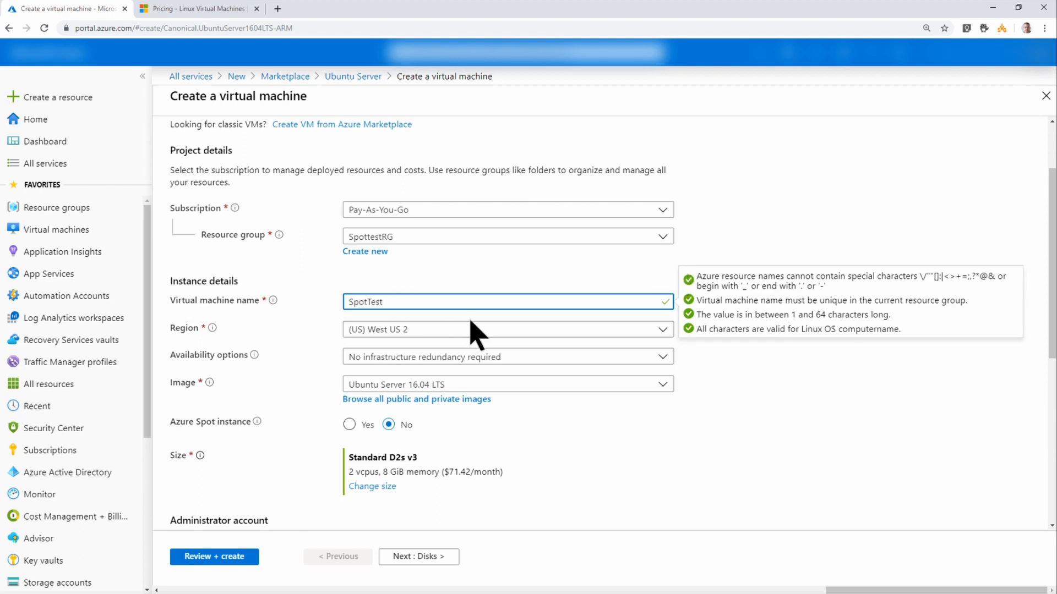
pyautogui.click(507, 330)
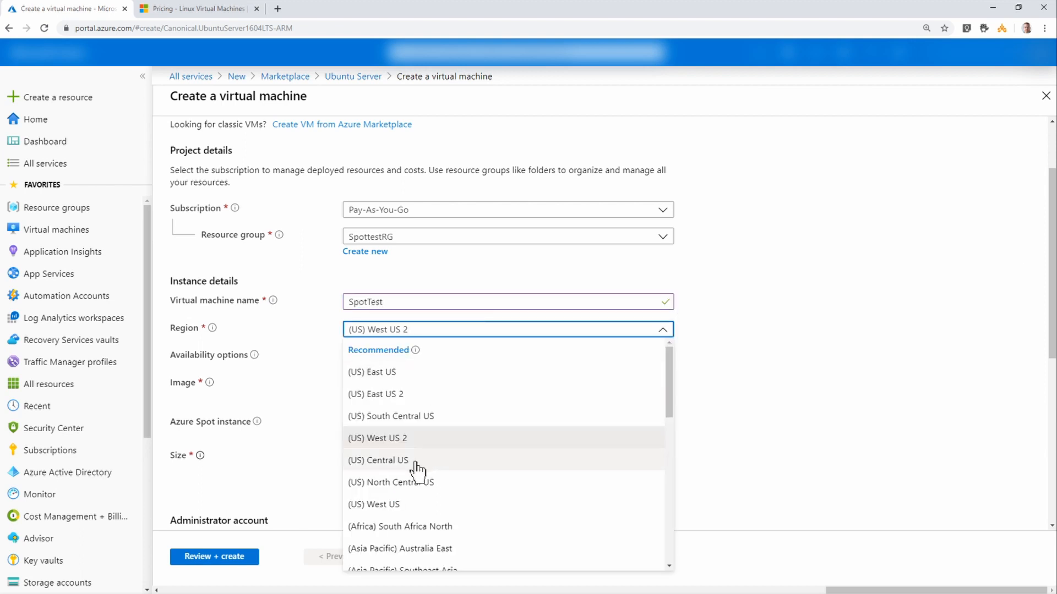
pyautogui.click(378, 460)
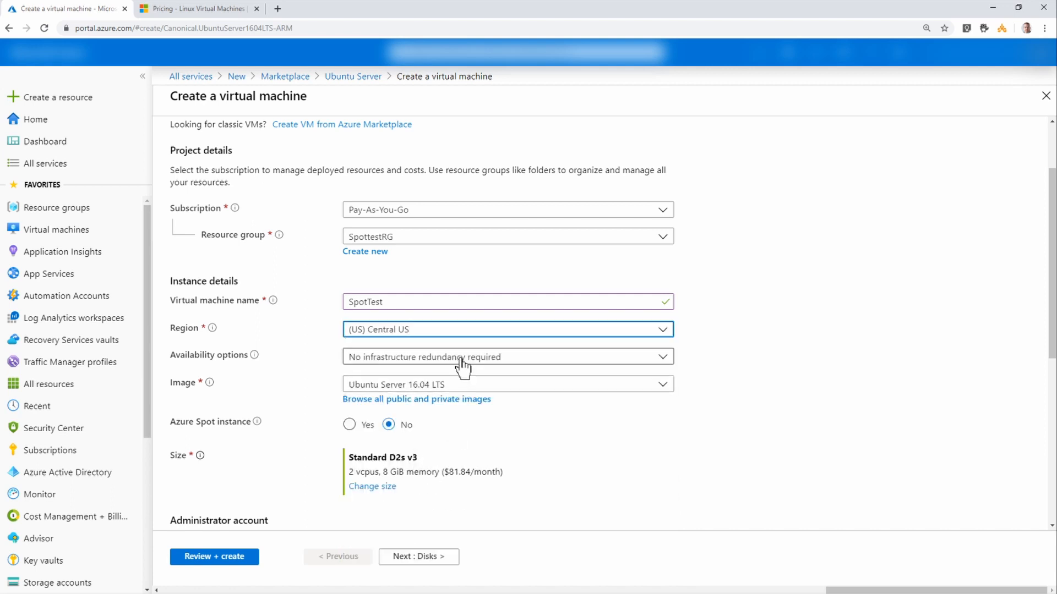
pyautogui.scroll(-3)
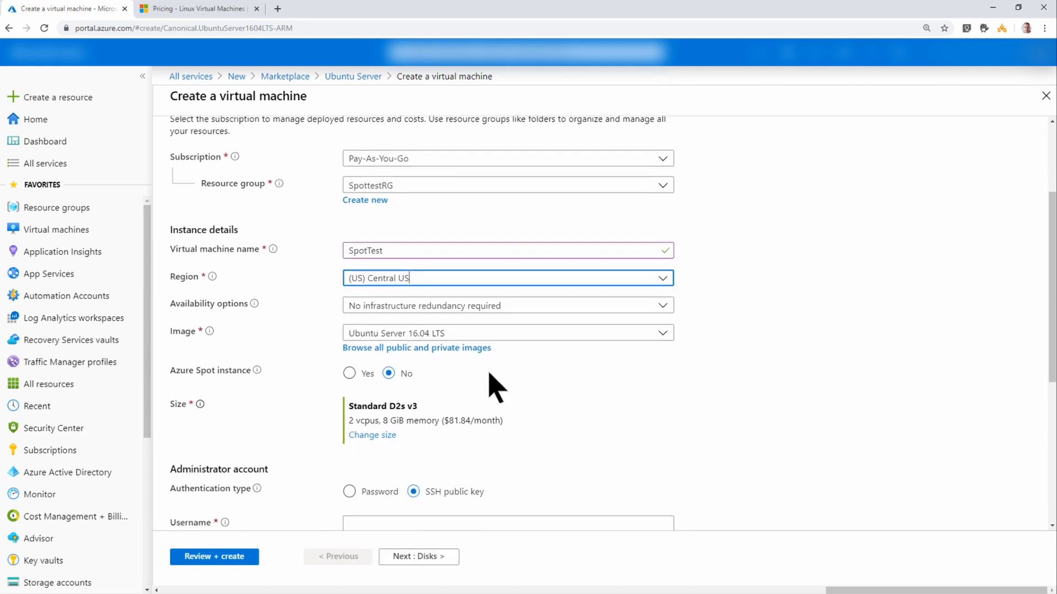
pyautogui.scroll(-3)
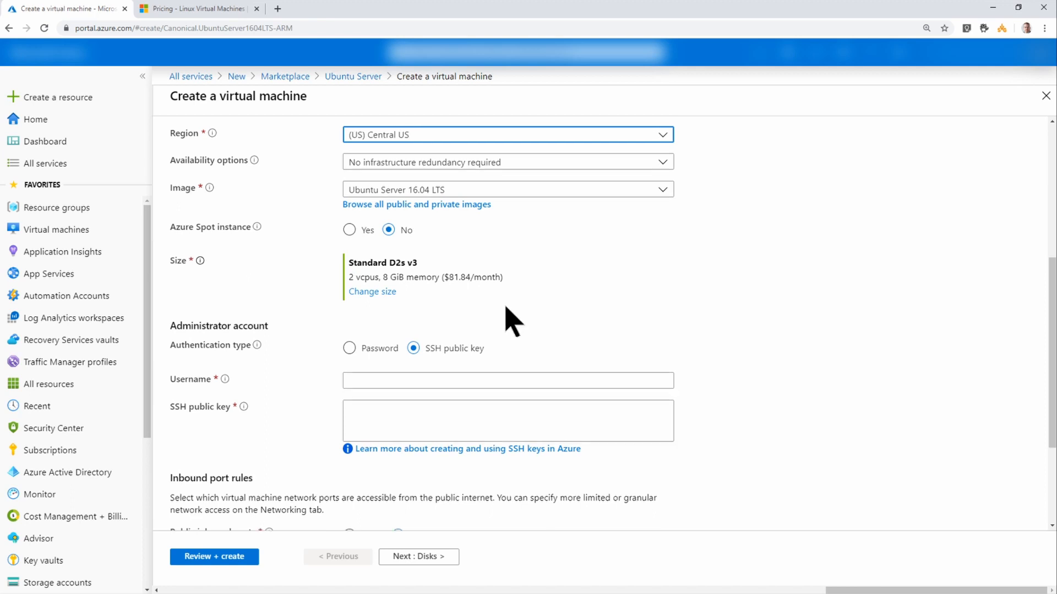
# Enable Azure Spot with the 'Price or capacity' eviction type.
pyautogui.scroll(-3)
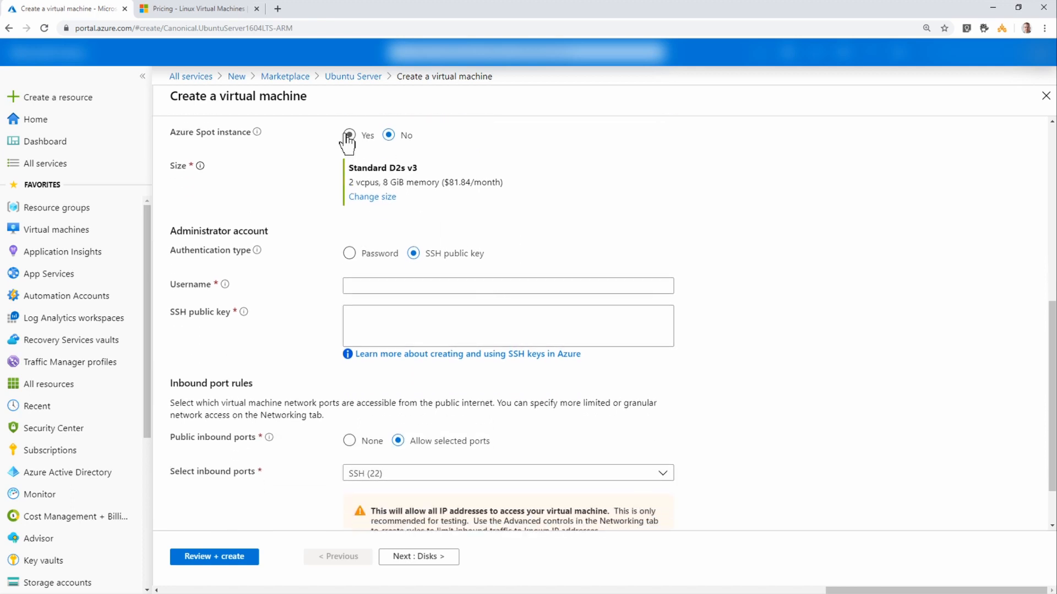
pyautogui.click(349, 135)
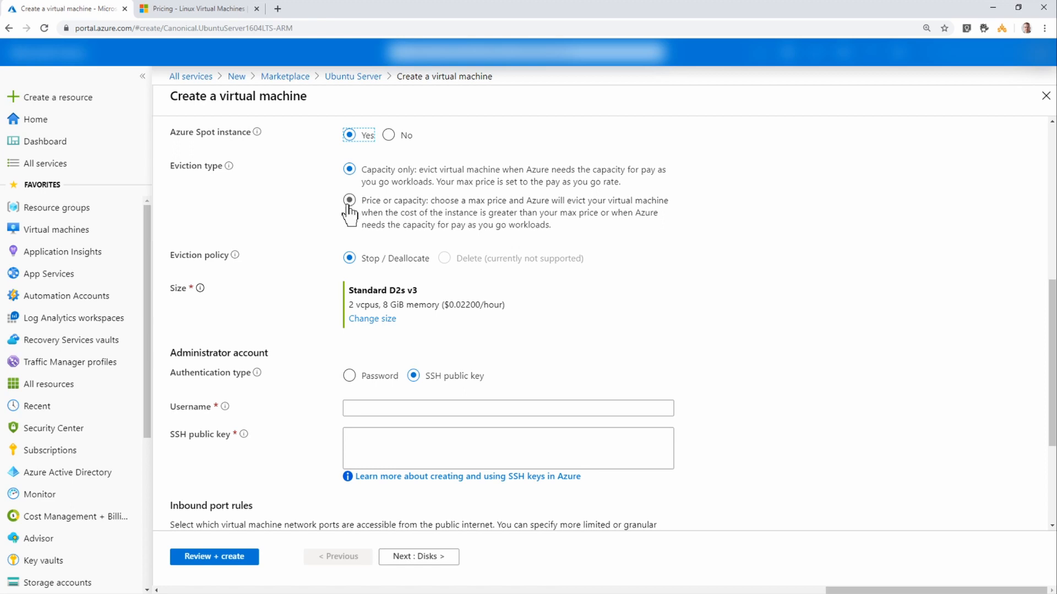
pyautogui.click(349, 201)
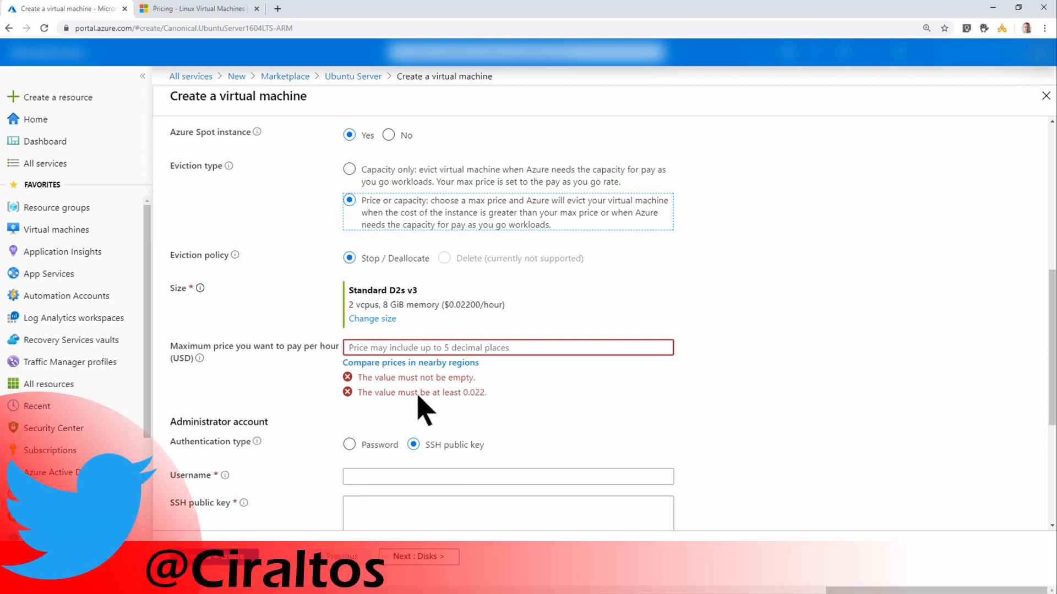
pyautogui.moveTo(478, 415)
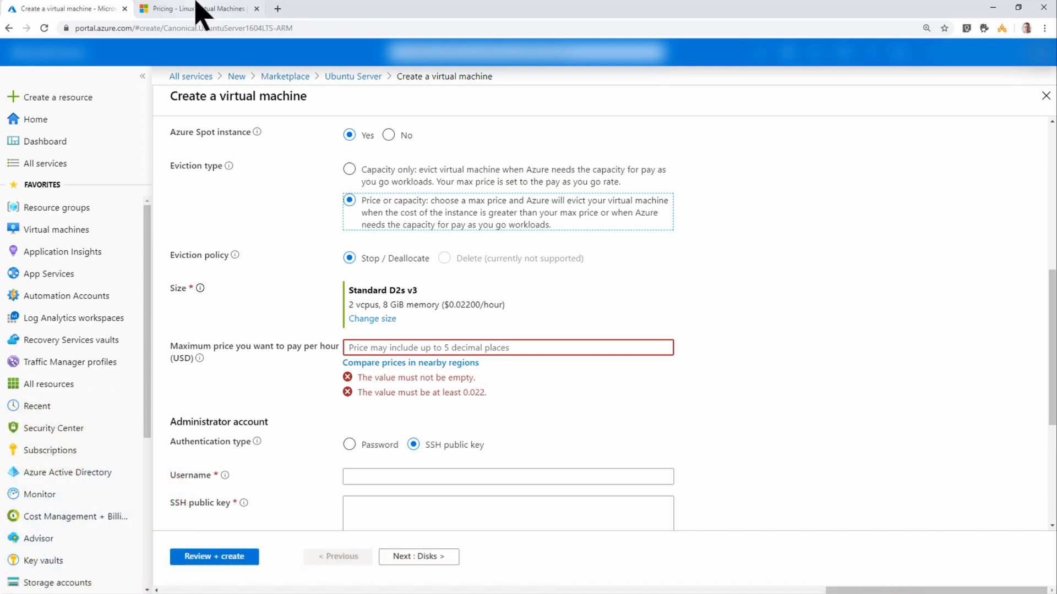
# Show Linux VM prices per hour and find the D2s v3 Spot rate ($0.022/hour).
pyautogui.click(199, 8)
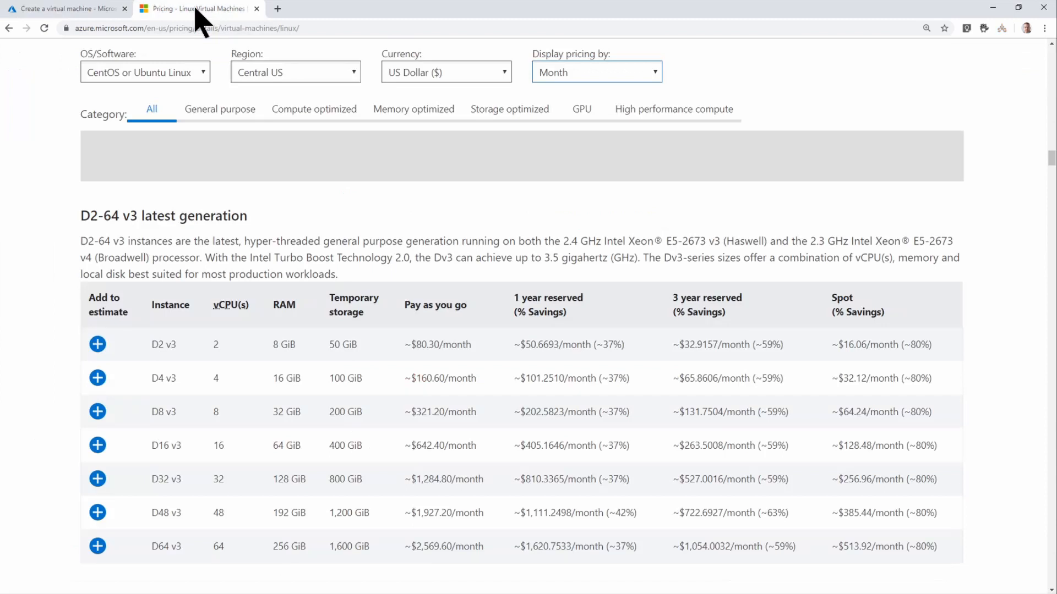
pyautogui.click(595, 72)
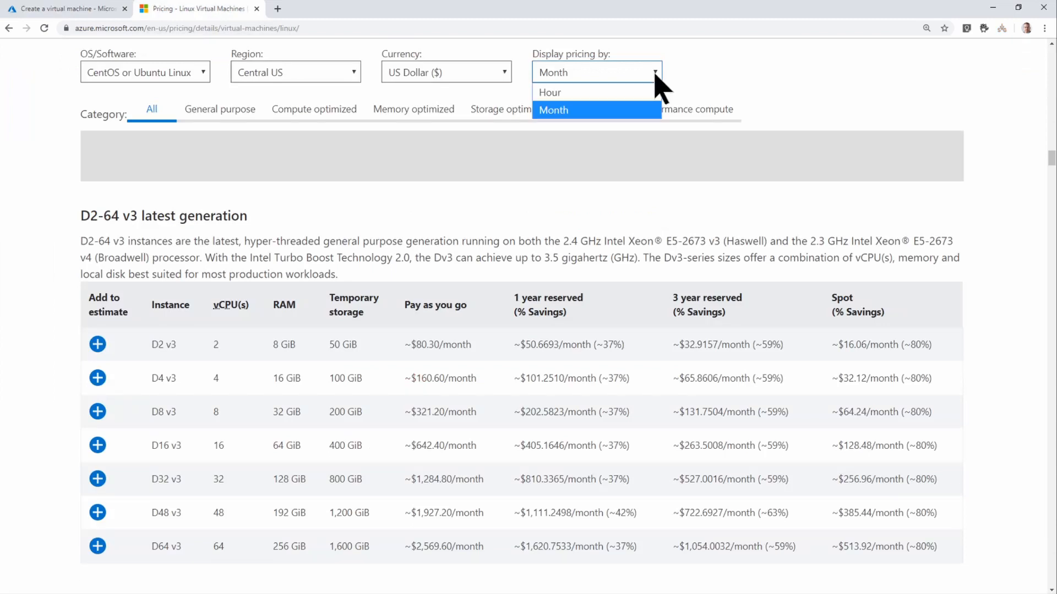
pyautogui.click(550, 93)
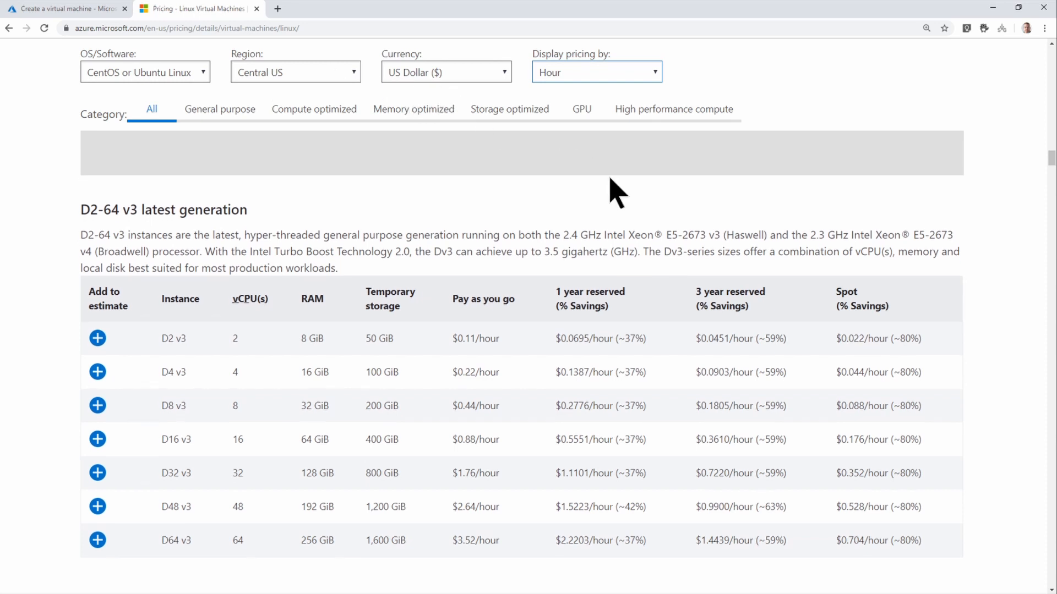
pyautogui.scroll(-3)
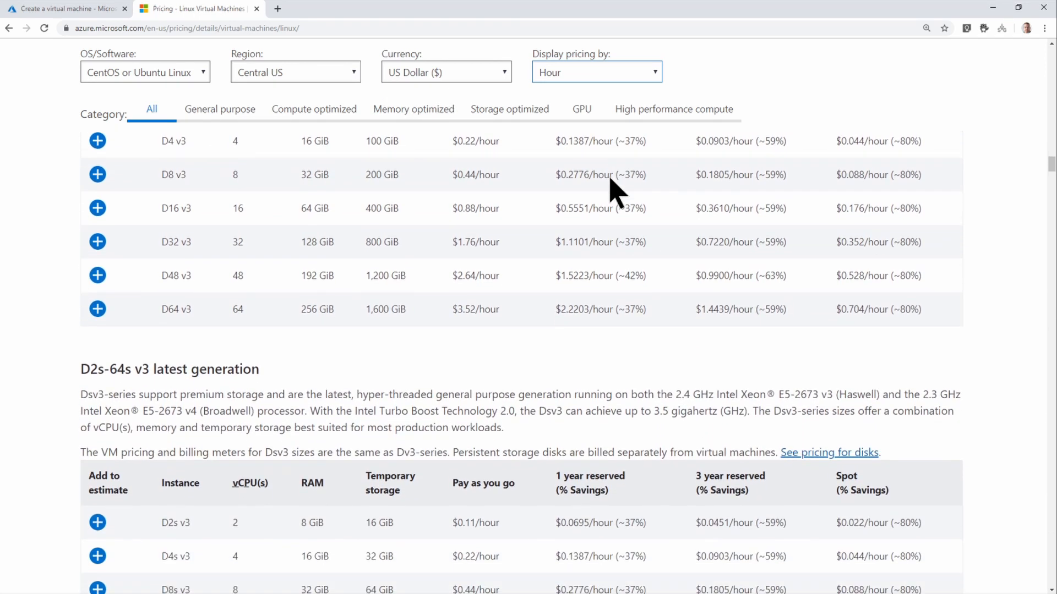
pyautogui.scroll(-3)
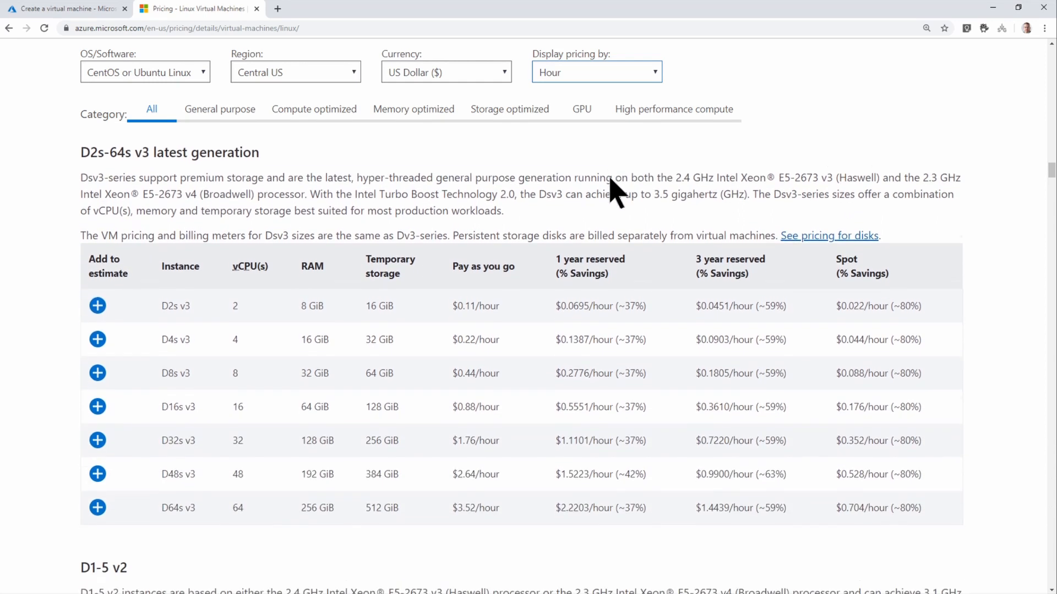
pyautogui.scroll(-3)
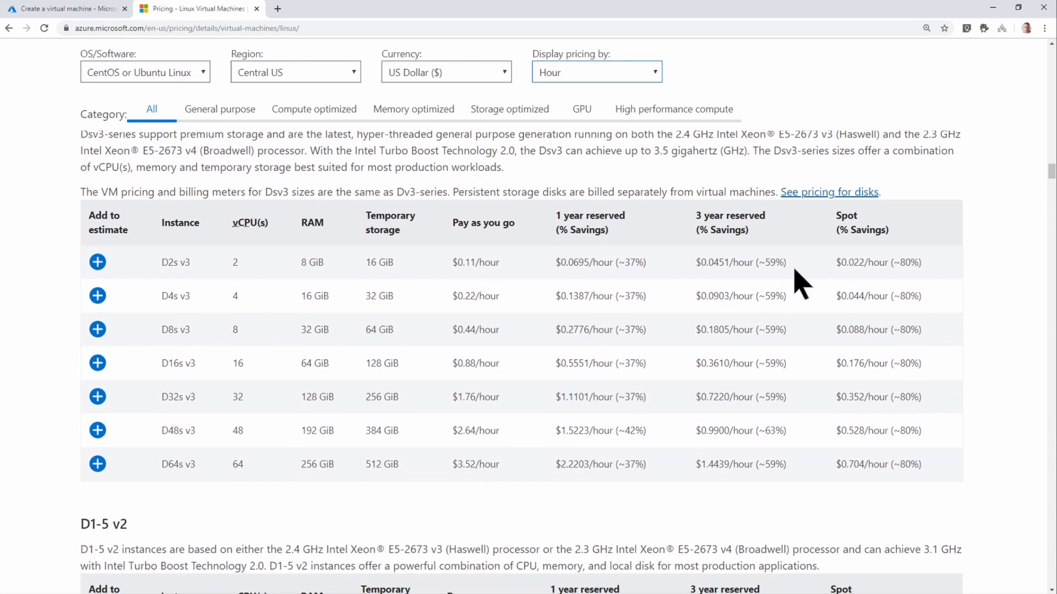
pyautogui.moveTo(162, 290)
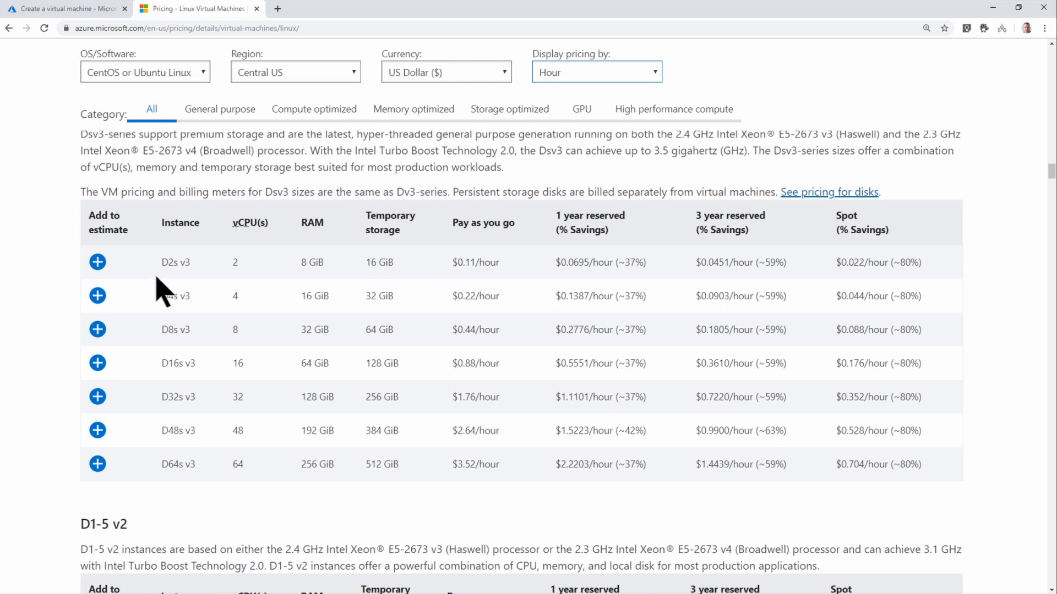
pyautogui.moveTo(466, 287)
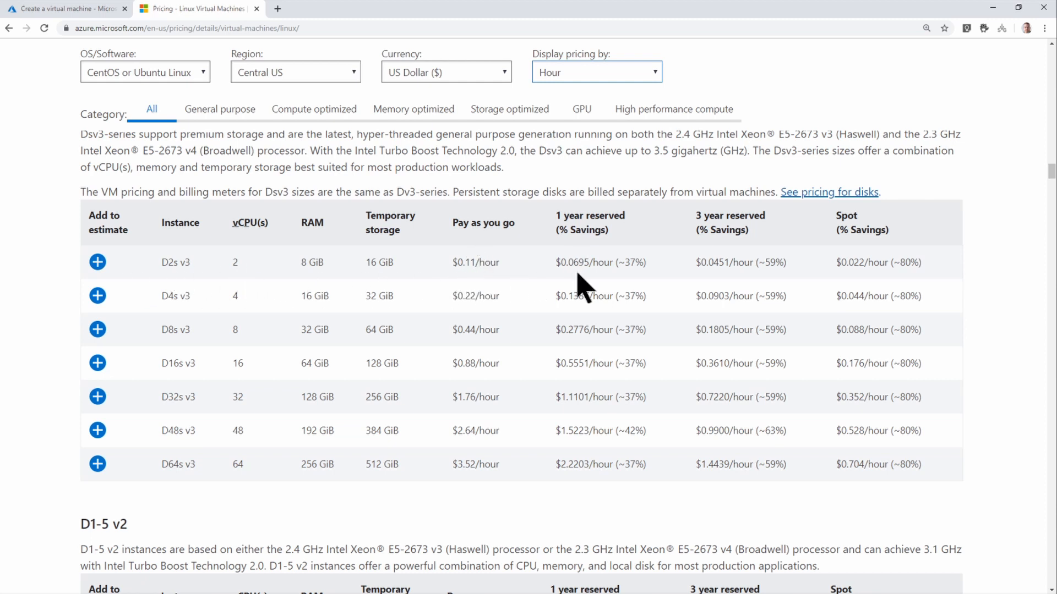
pyautogui.moveTo(594, 283)
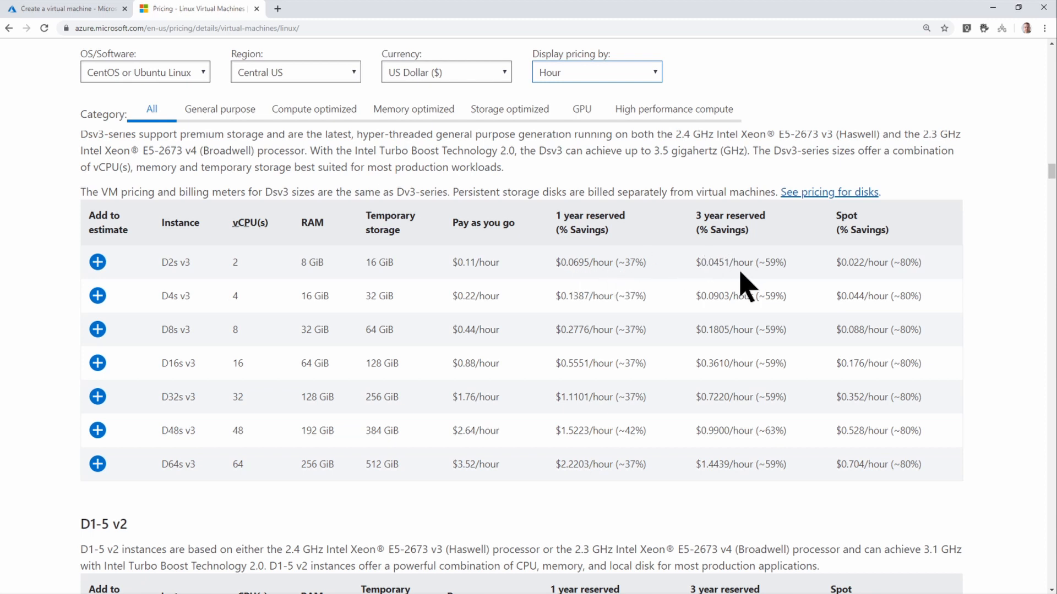
pyautogui.moveTo(726, 290)
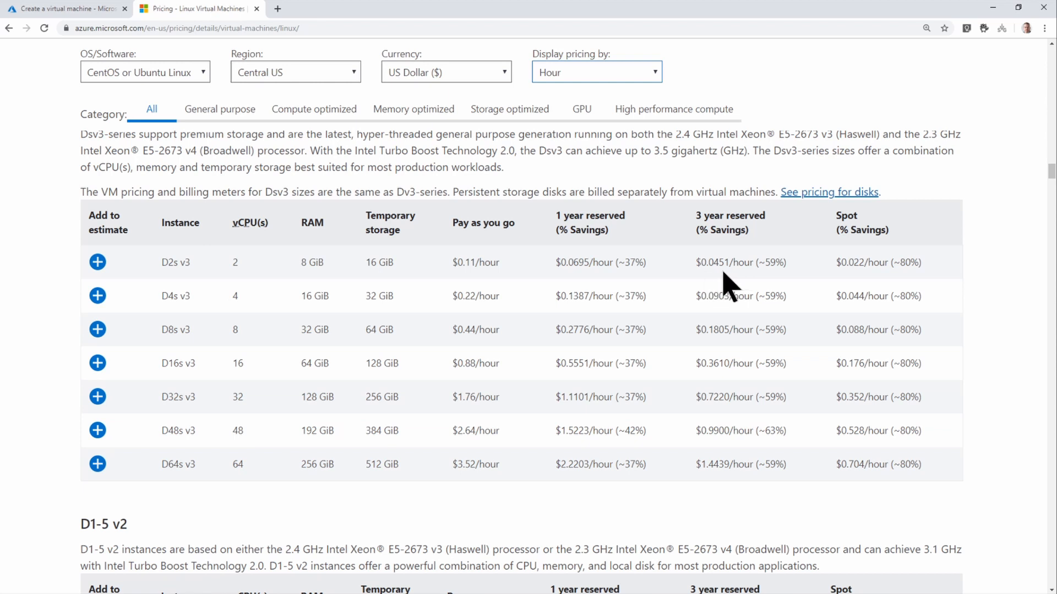
pyautogui.moveTo(782, 283)
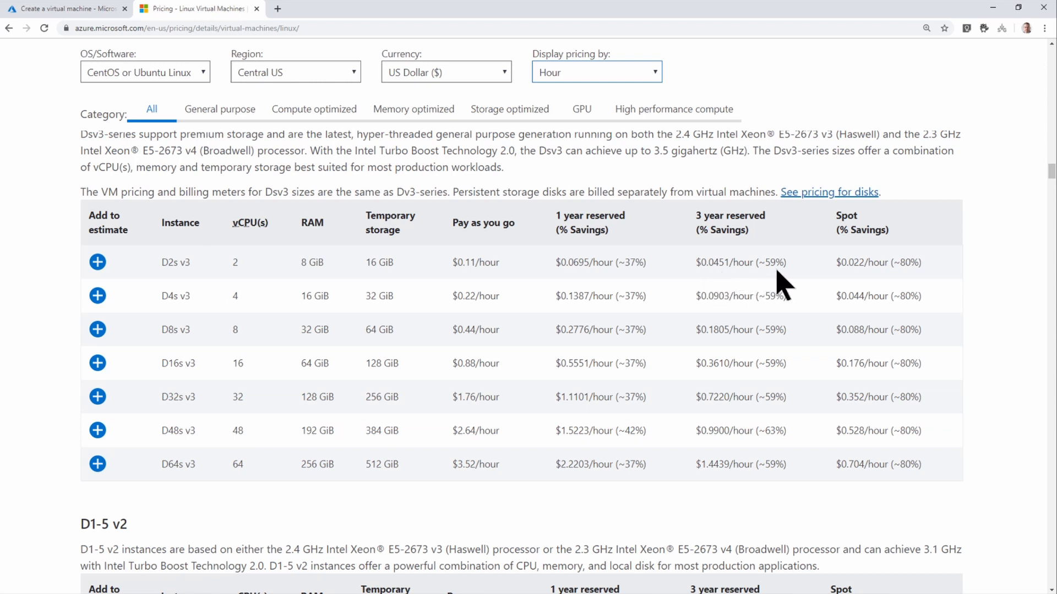
pyautogui.moveTo(886, 270)
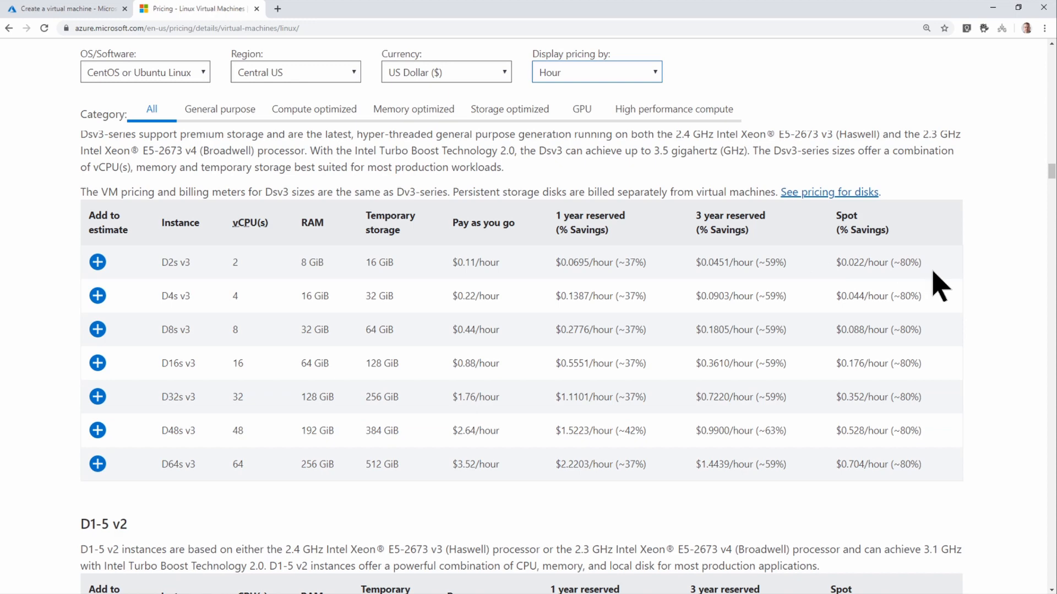
# Enter 0.08 as the Spot instance's maximum hourly price.
pyautogui.click(64, 9)
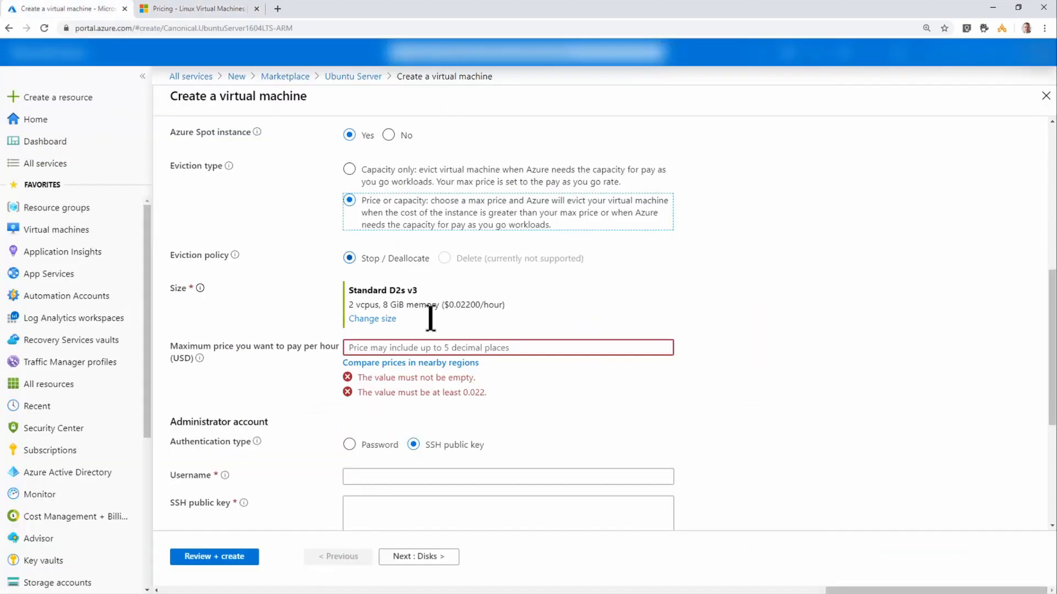
pyautogui.moveTo(486, 418)
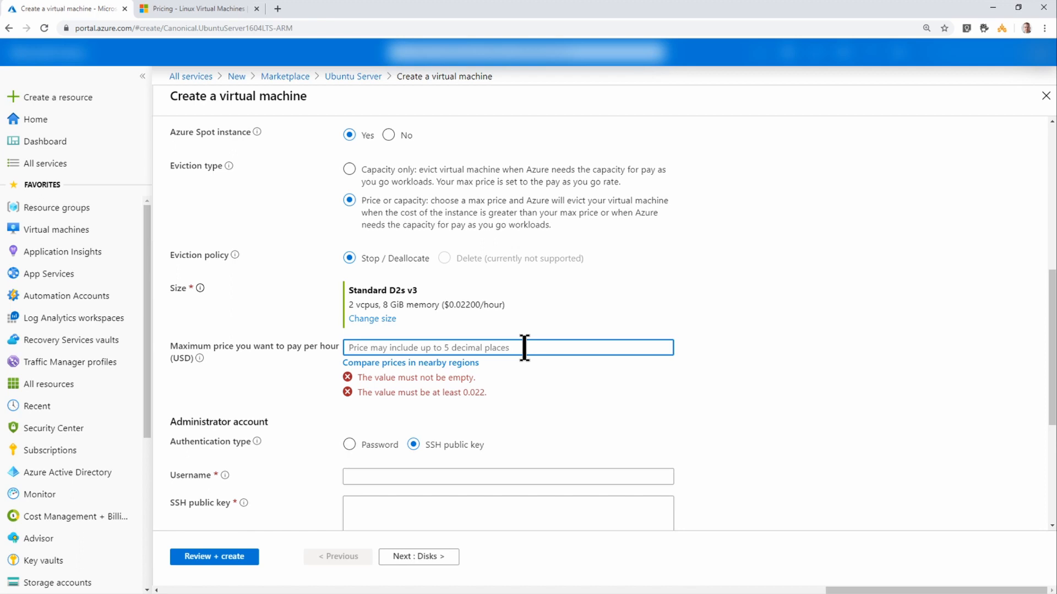
pyautogui.write('0.08')
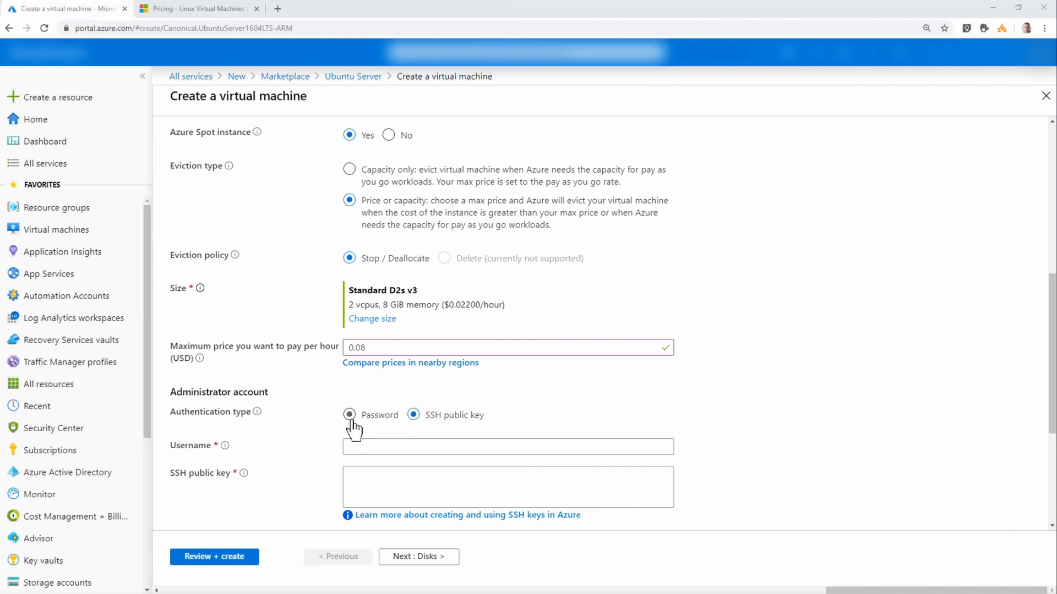
# Use password authentication for administrator ciradmin, keeping no public inbound ports.
pyautogui.click(349, 415)
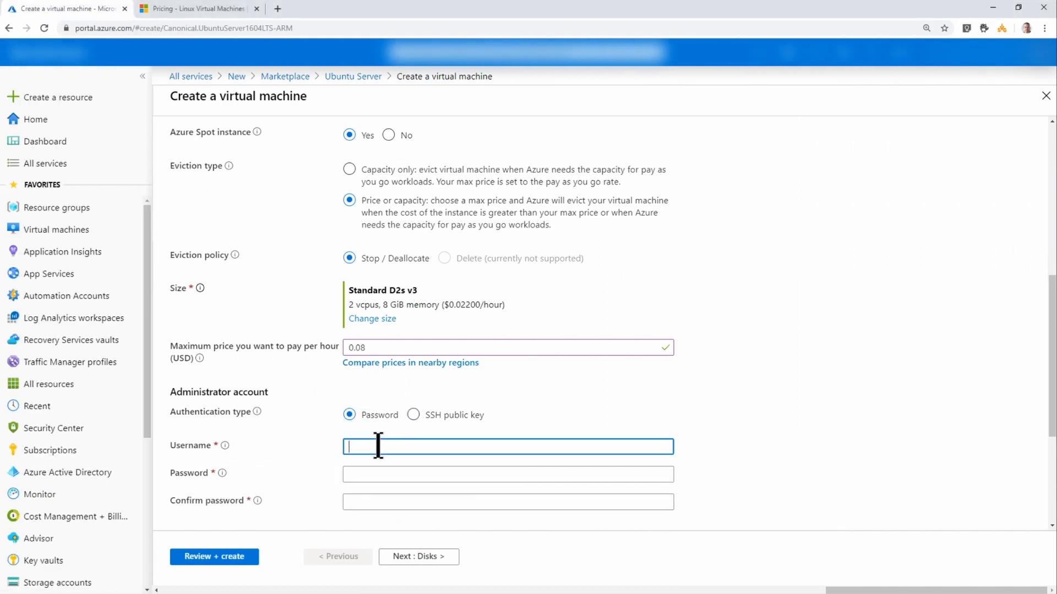
pyautogui.write('ciradmin')
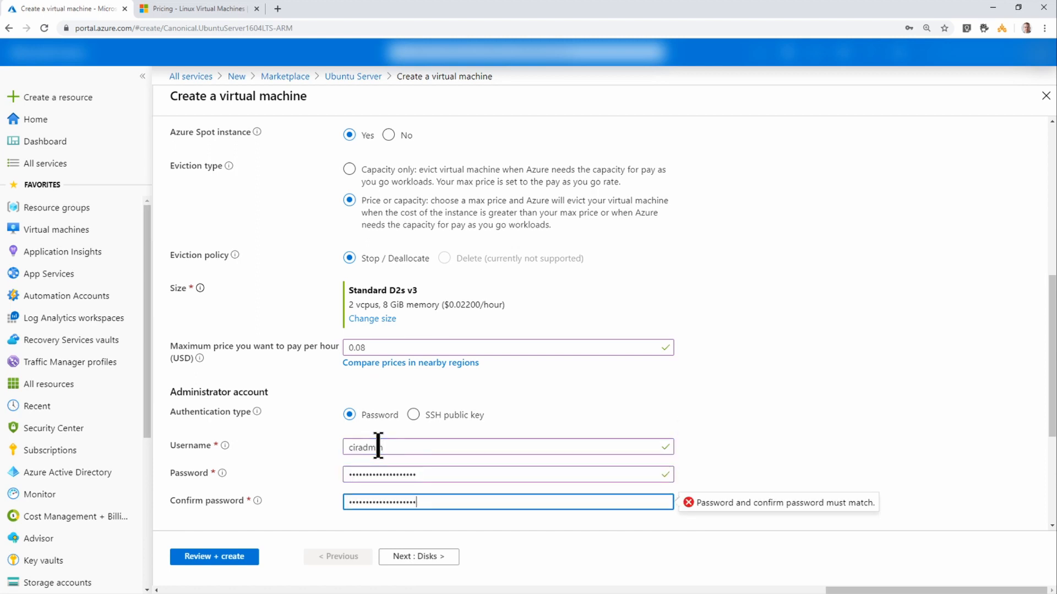
pyautogui.scroll(-3)
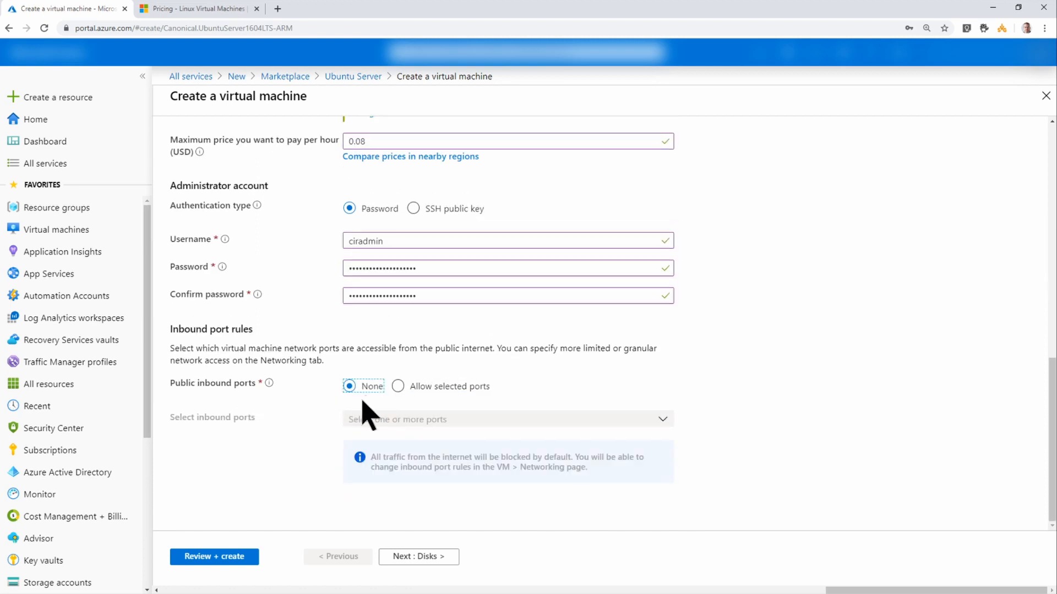
pyautogui.click(418, 556)
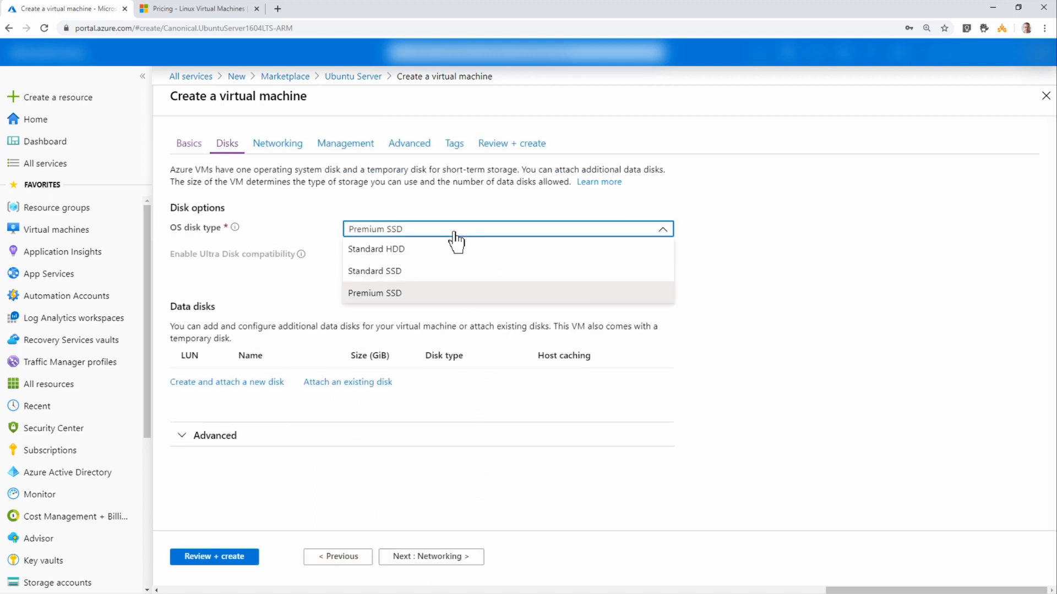
# Set the OS disk type to Standard HDD.
pyautogui.click(376, 249)
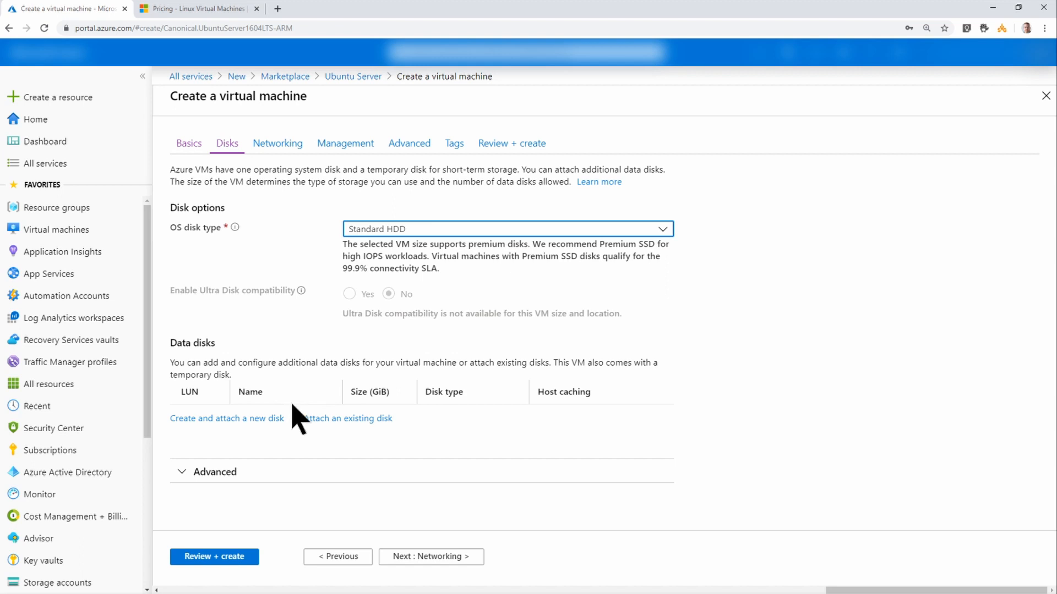
pyautogui.moveTo(452, 429)
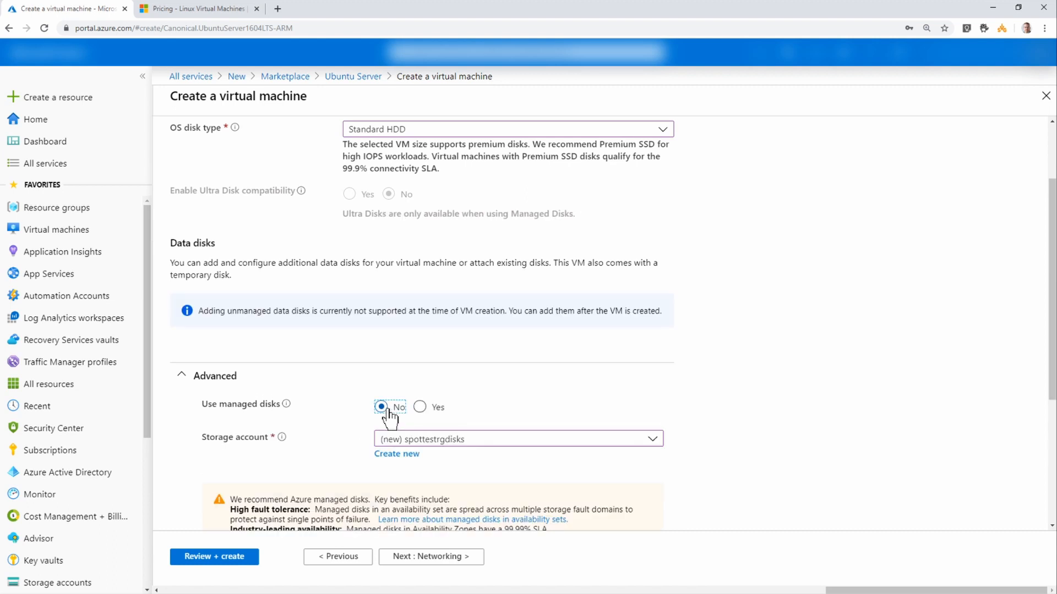
pyautogui.scroll(-3)
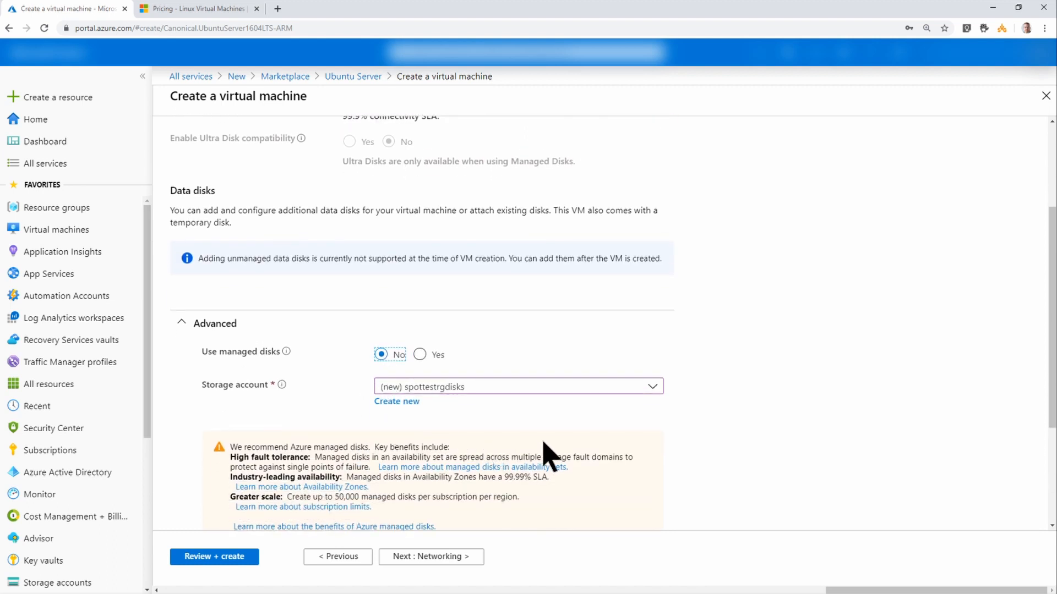
pyautogui.moveTo(708, 472)
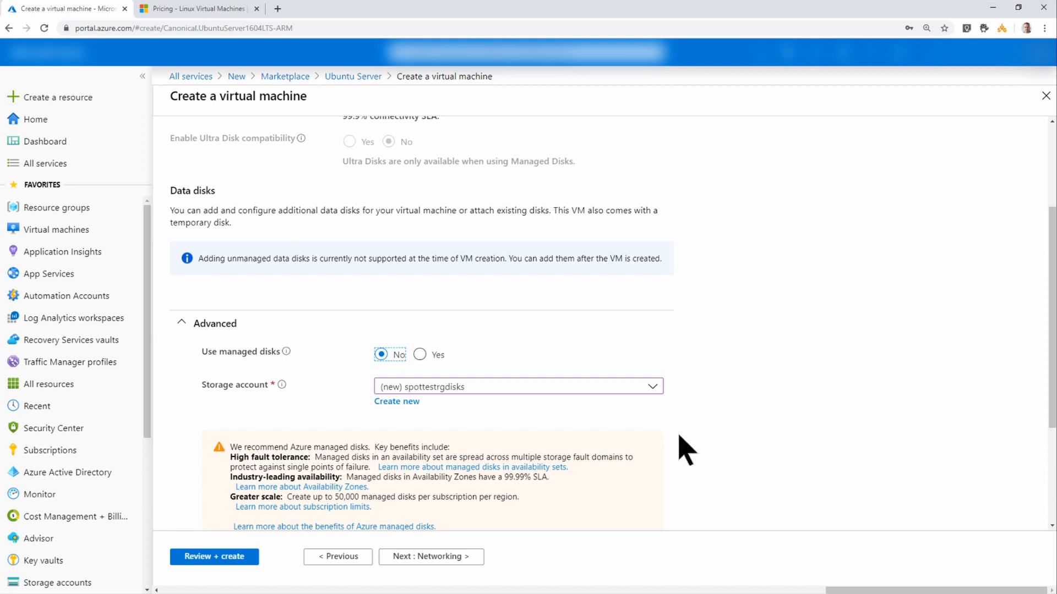
pyautogui.moveTo(706, 438)
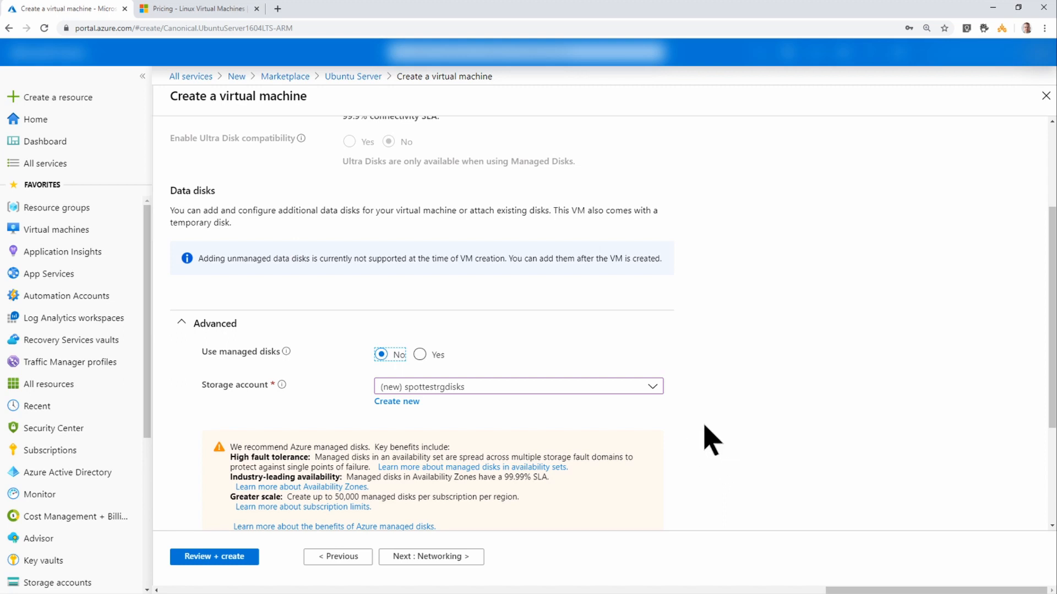
pyautogui.moveTo(591, 443)
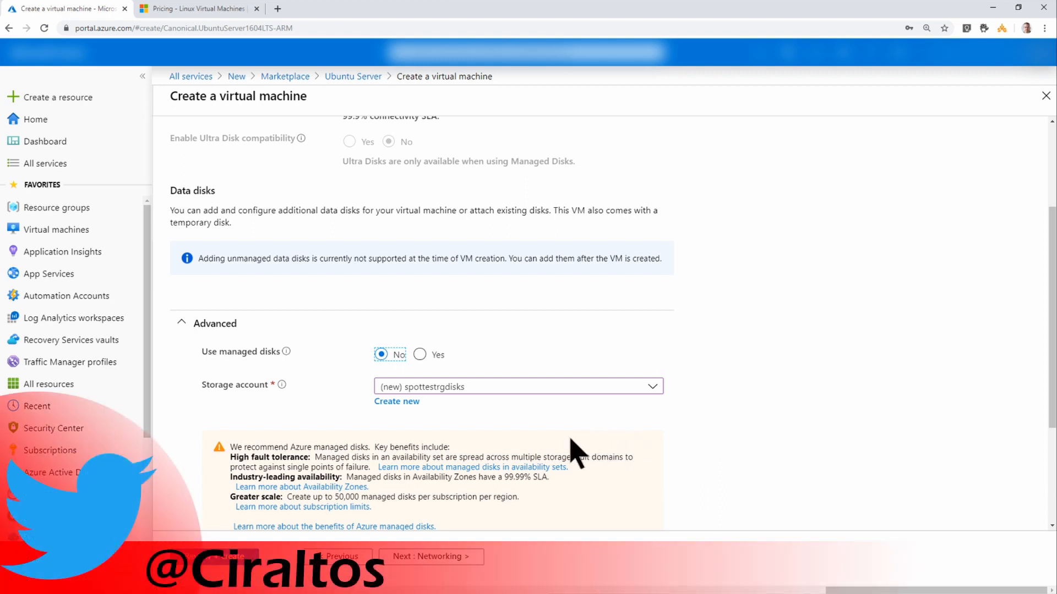
pyautogui.moveTo(441, 569)
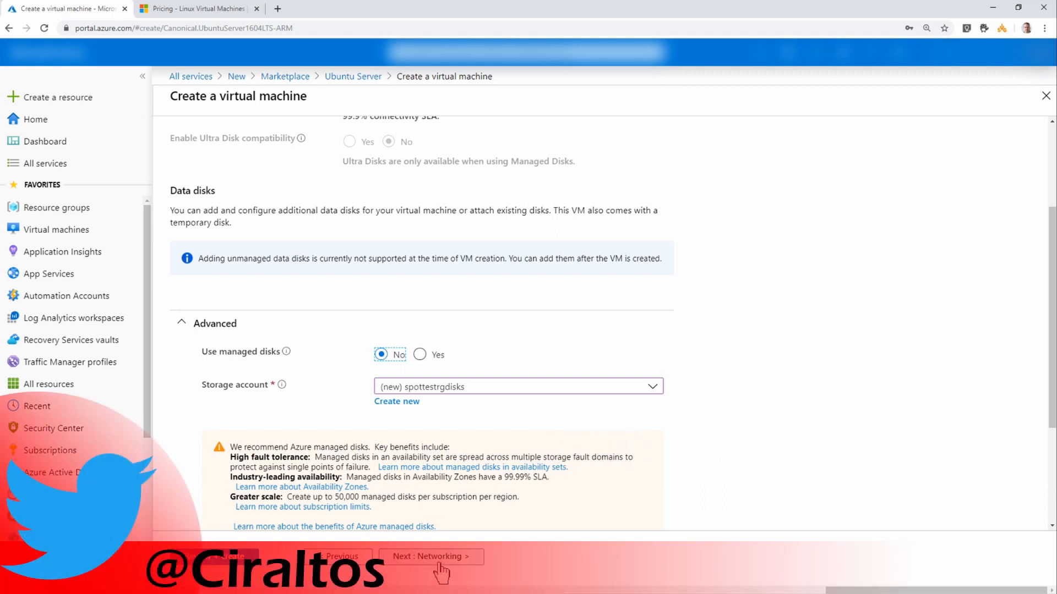
# Set the VM's public IP address to None on the Networking tab.
pyautogui.click(431, 556)
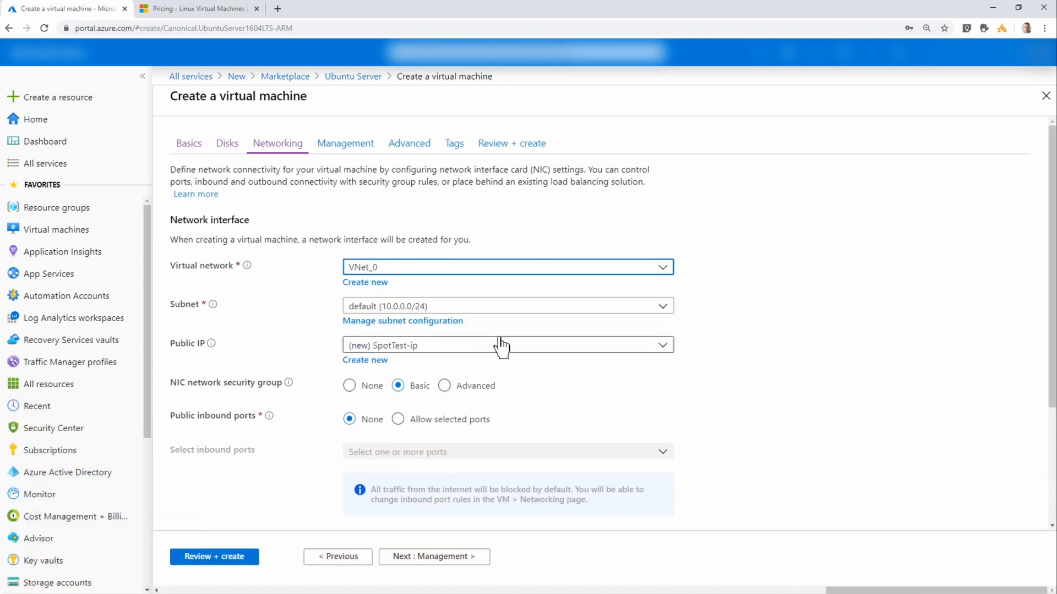
pyautogui.moveTo(522, 371)
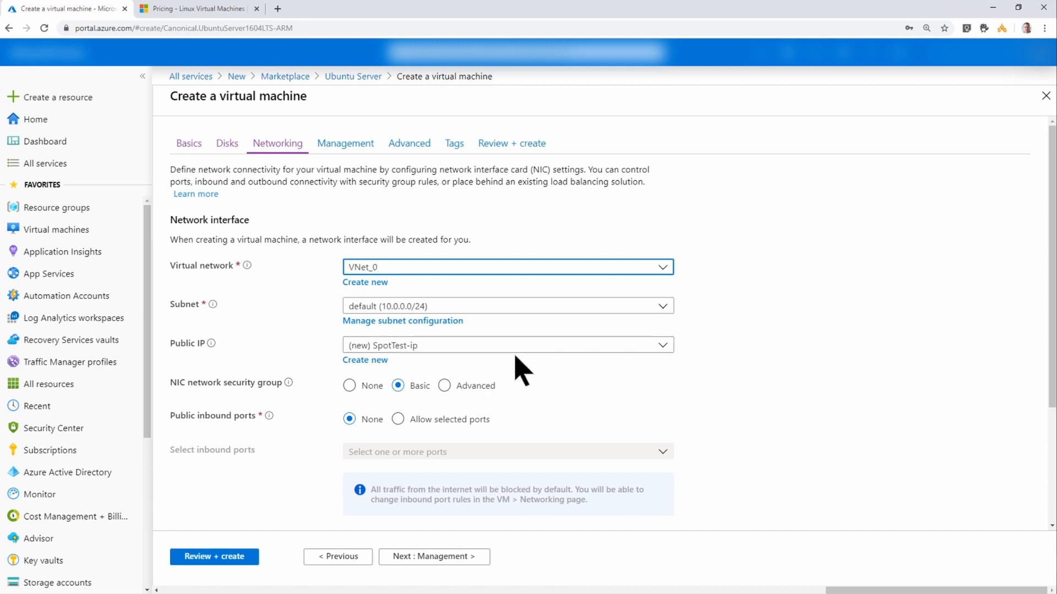
pyautogui.click(507, 345)
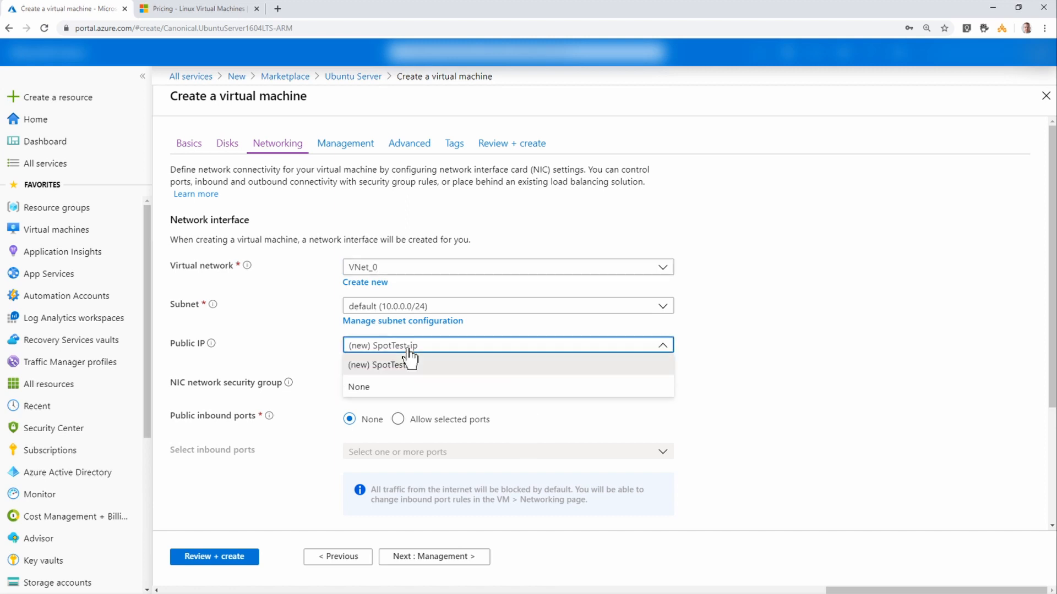
pyautogui.click(360, 386)
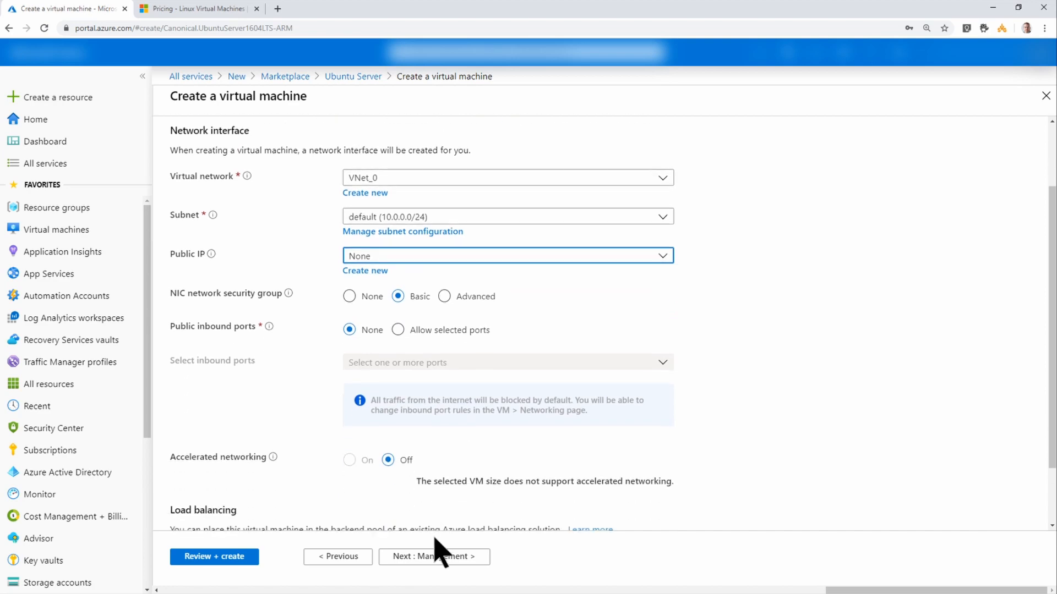
pyautogui.click(428, 556)
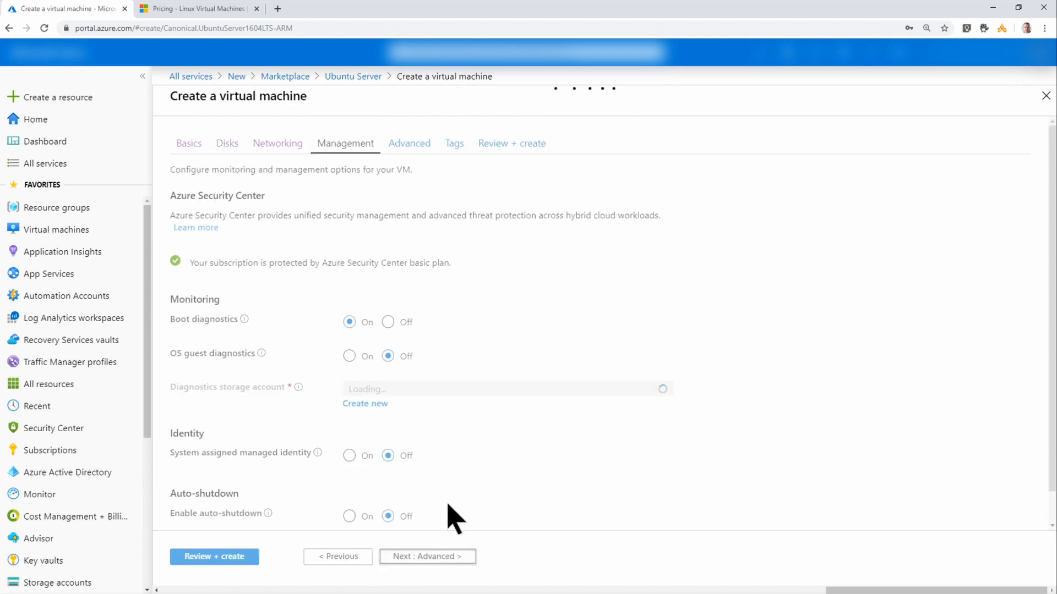
pyautogui.scroll(-3)
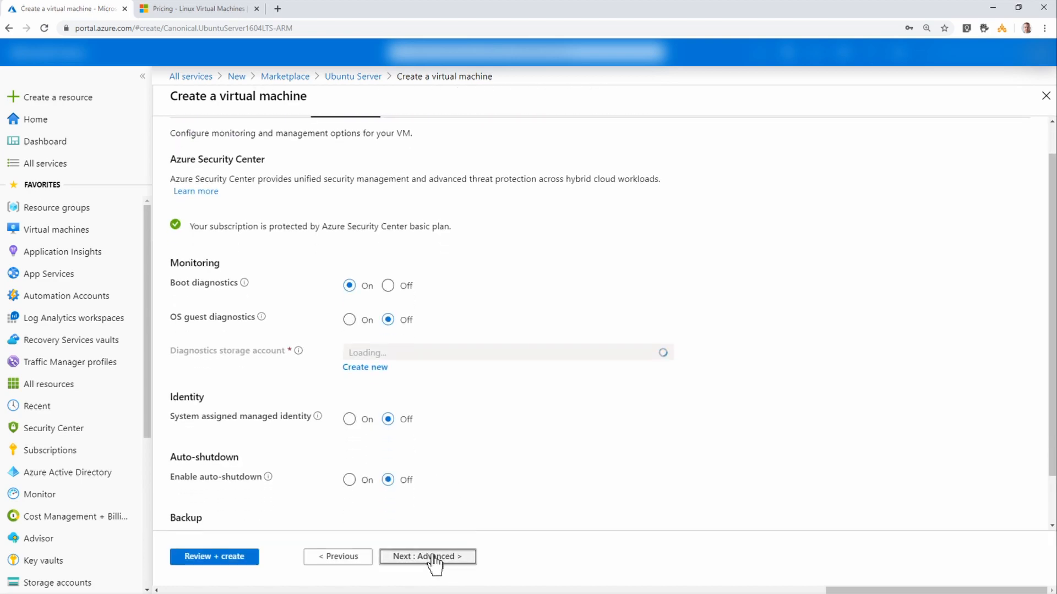
# Pass validation on Review + create and deploy the SpotTest VM.
pyautogui.click(426, 556)
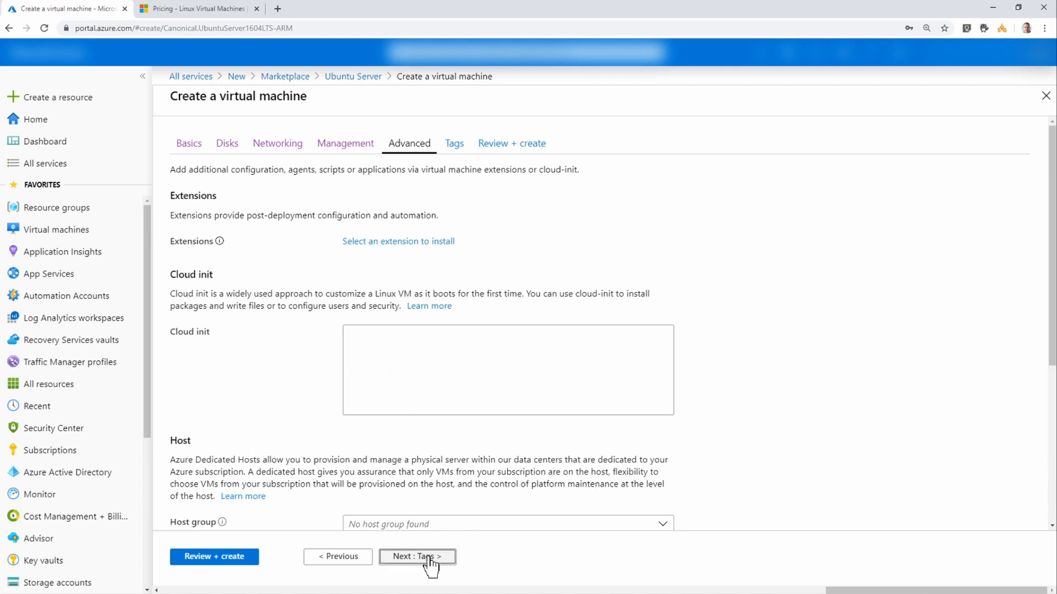
pyautogui.click(416, 556)
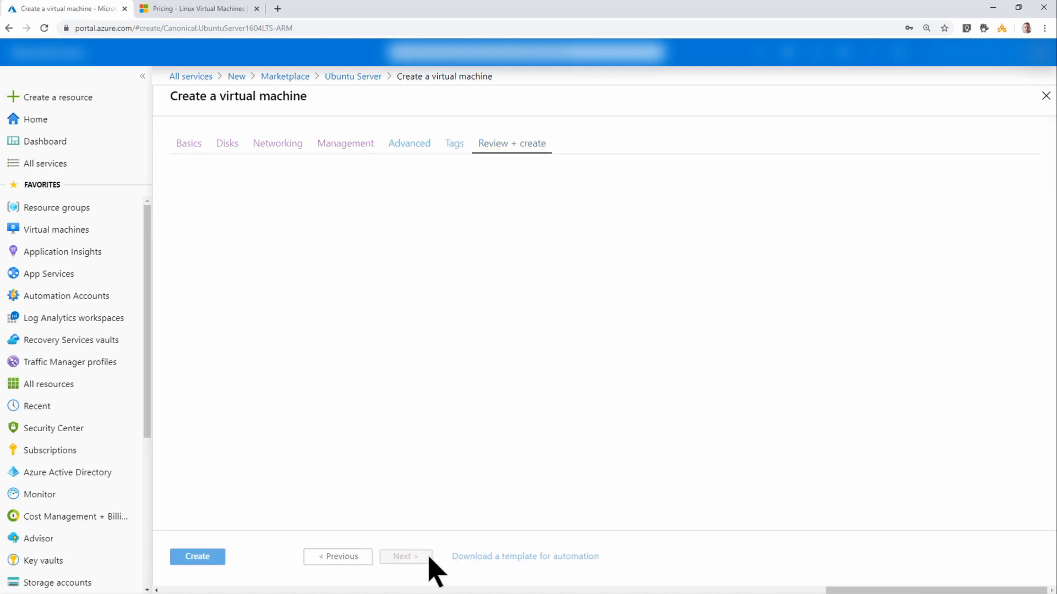
pyautogui.click(511, 143)
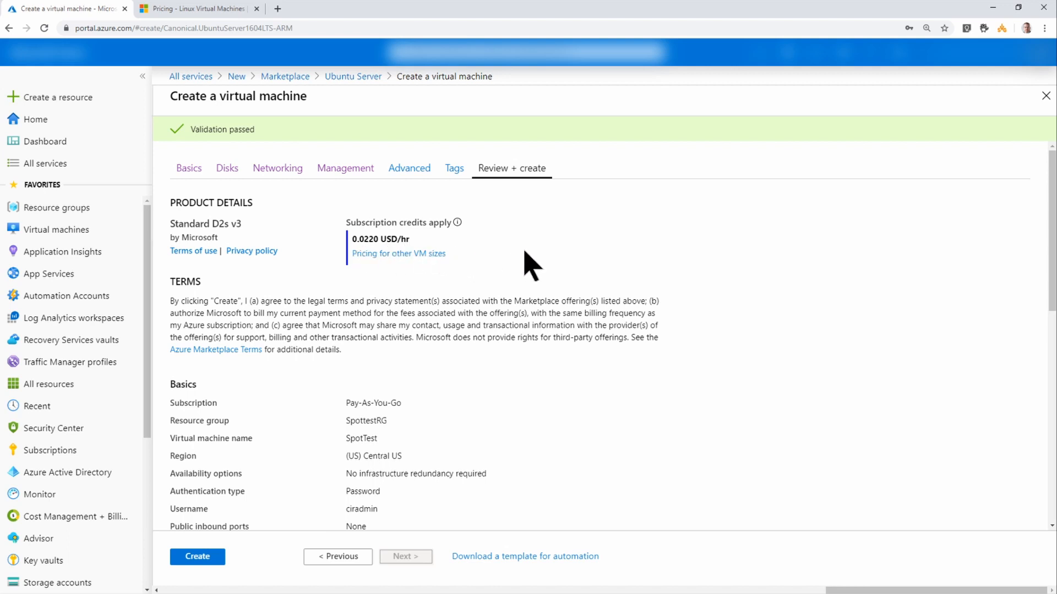
pyautogui.scroll(-3)
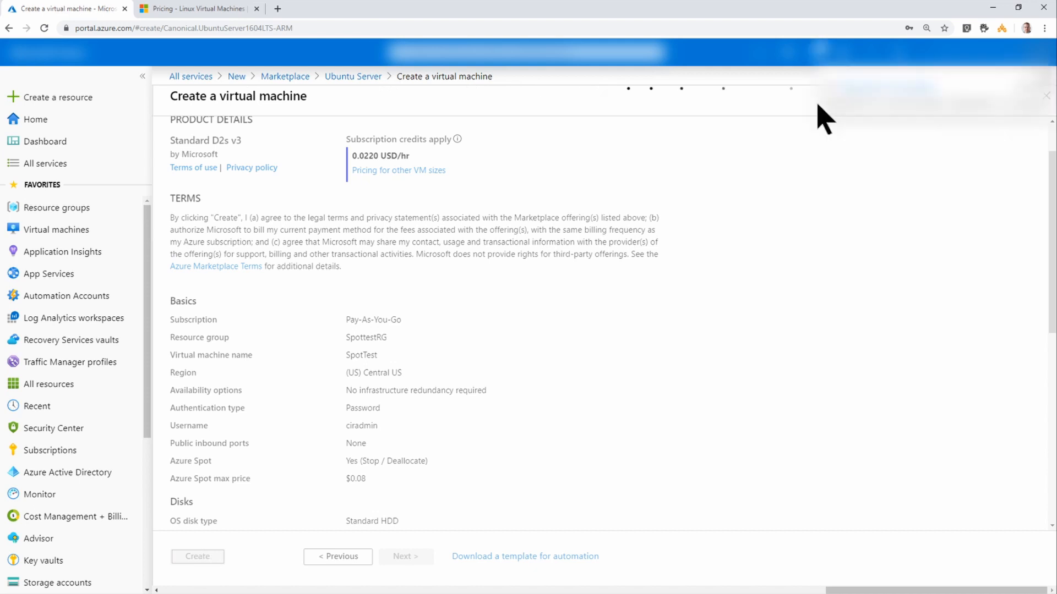
pyautogui.click(197, 556)
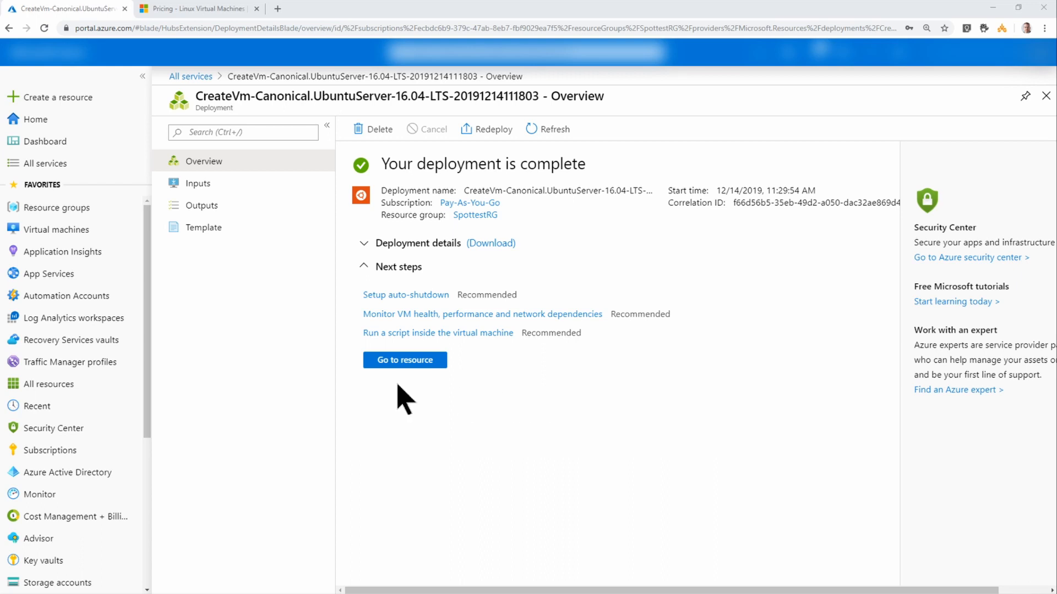
# Stop SpotTest, confirm, and refresh to show Stopped (deallocated).
pyautogui.click(405, 360)
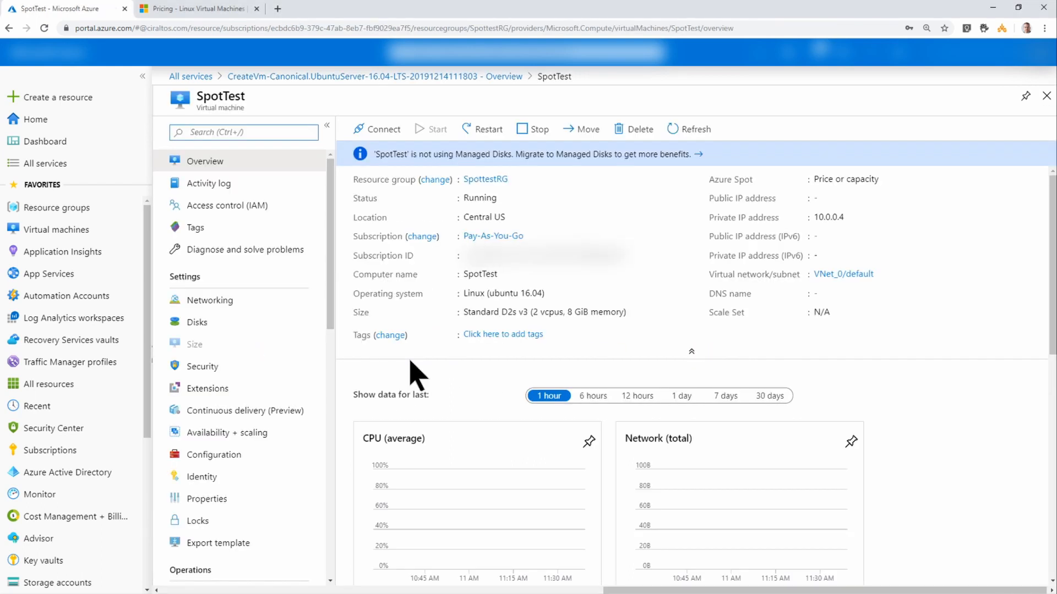
pyautogui.moveTo(502, 154)
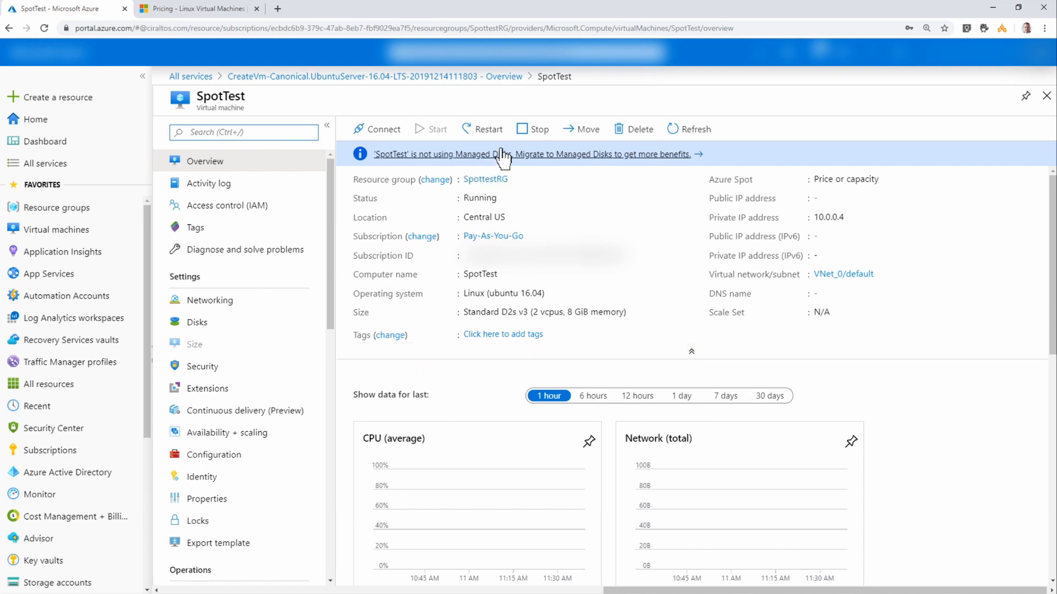
pyautogui.click(532, 129)
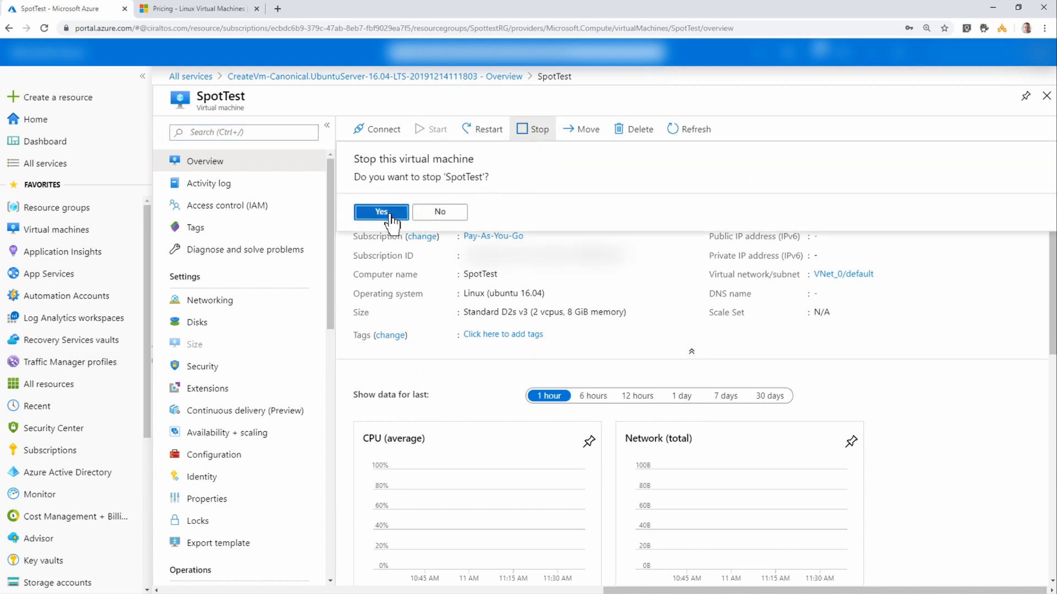
pyautogui.click(381, 211)
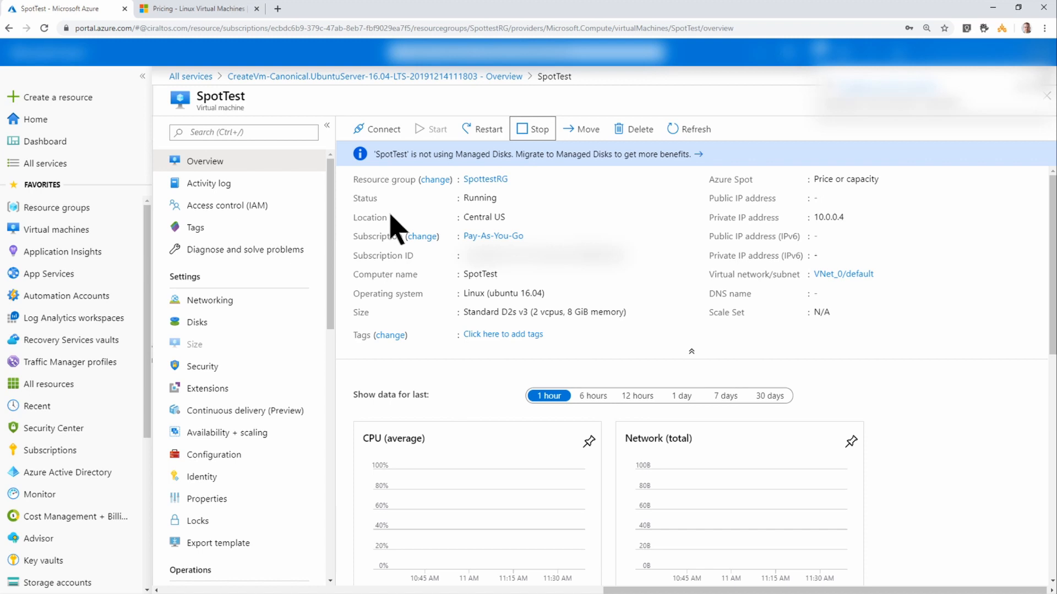
pyautogui.click(532, 129)
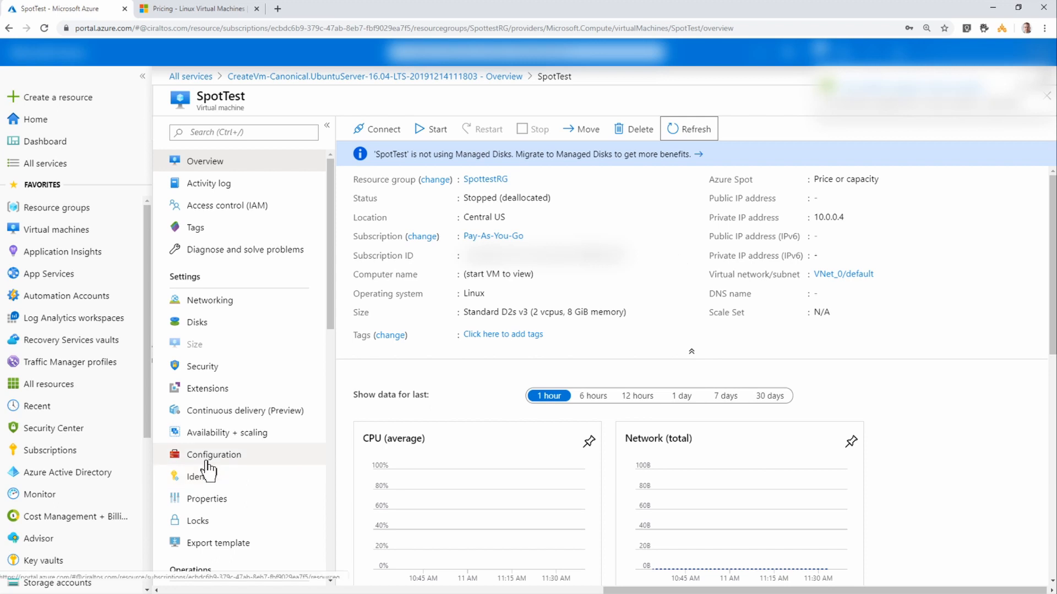
# Open SpotTest's Configuration and begin retyping the 0.08 Spot max hourly price, now showing 0.0.
pyautogui.click(214, 454)
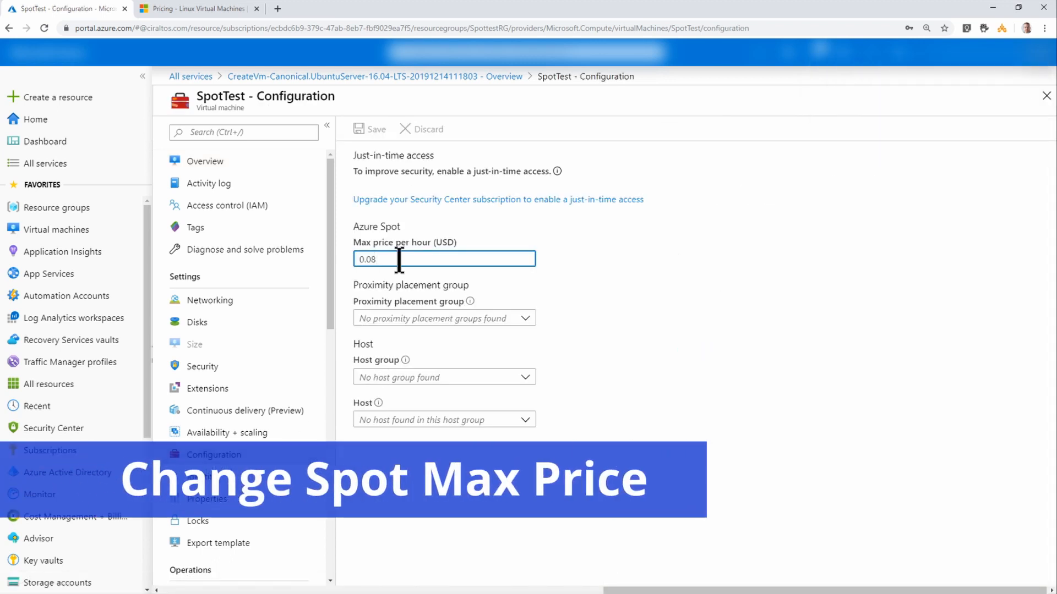
pyautogui.moveTo(562, 277)
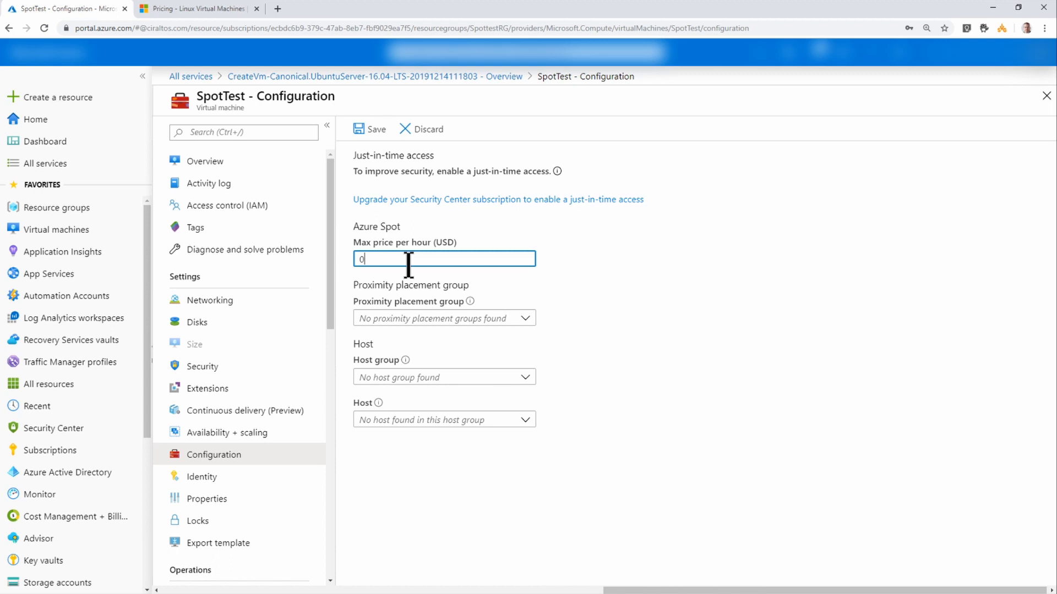
pyautogui.write('.0')
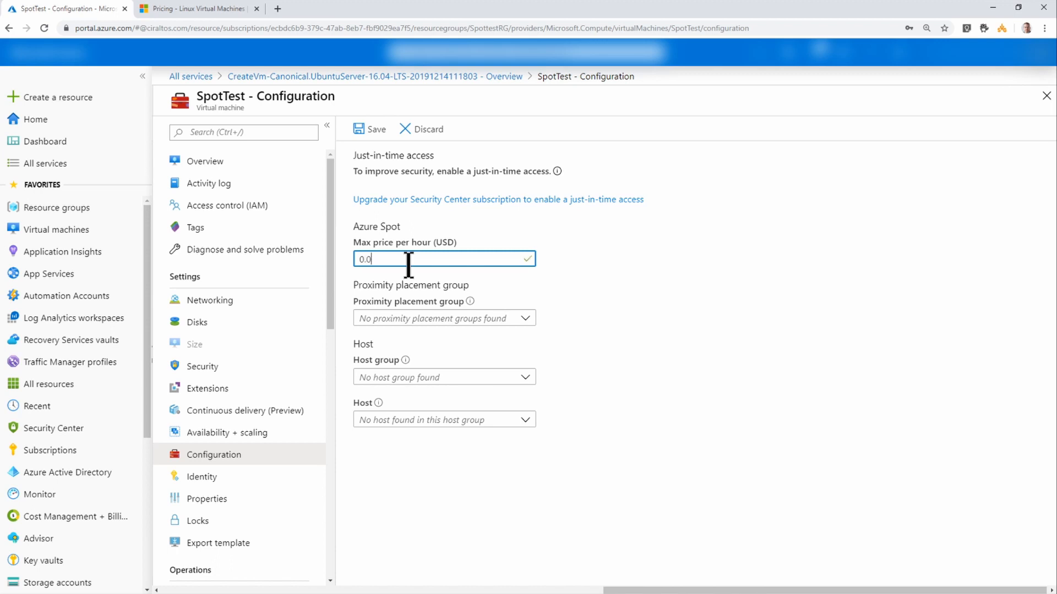